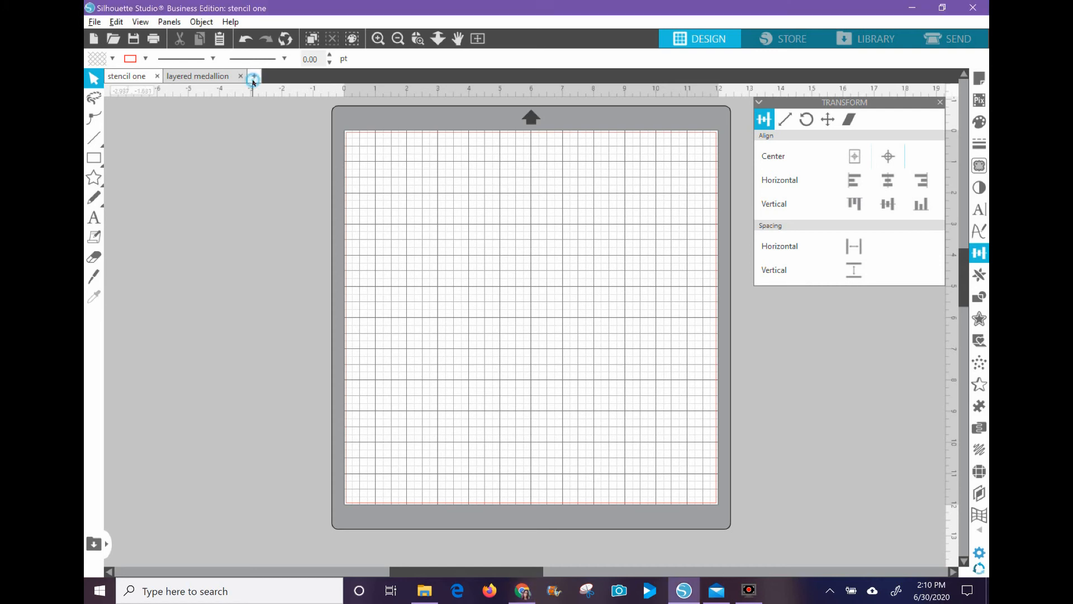
# Create new blank document Untitled-3 and close the Page Setup and Transform panels
pyautogui.click(254, 76)
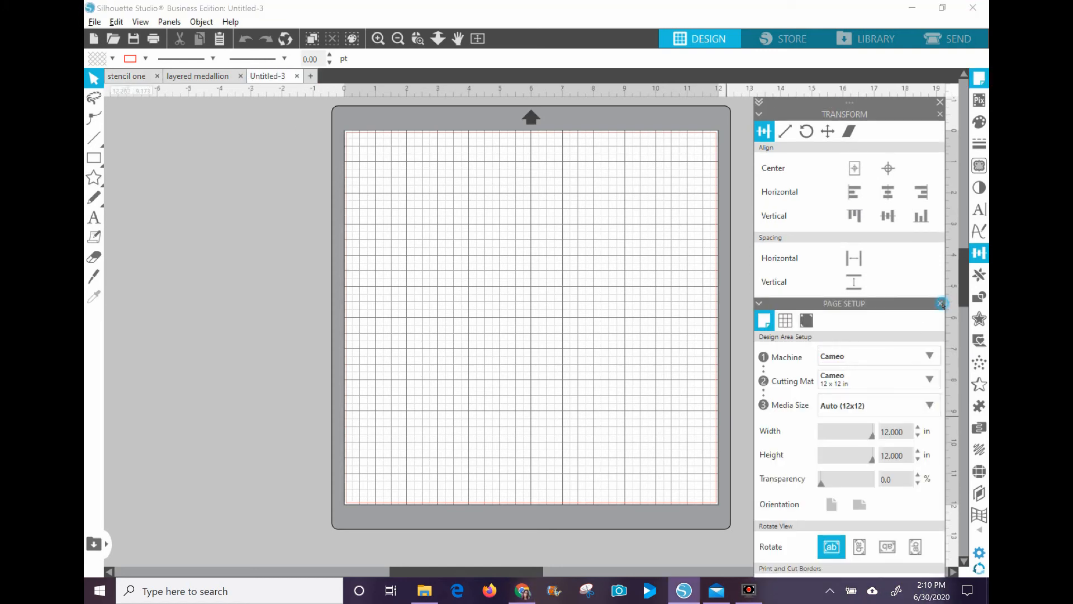
pyautogui.click(941, 303)
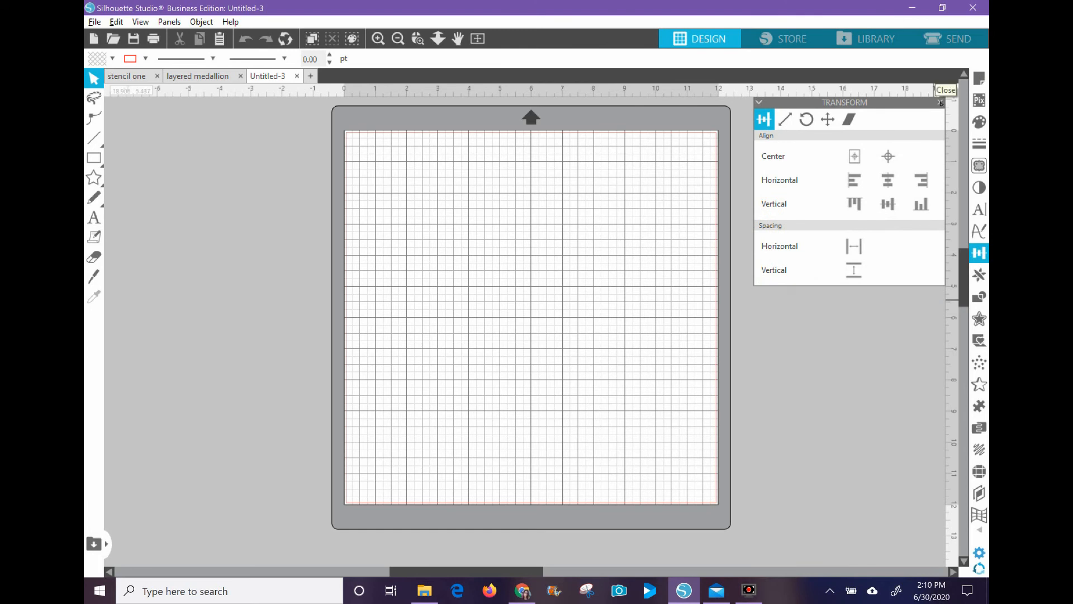
pyautogui.click(946, 89)
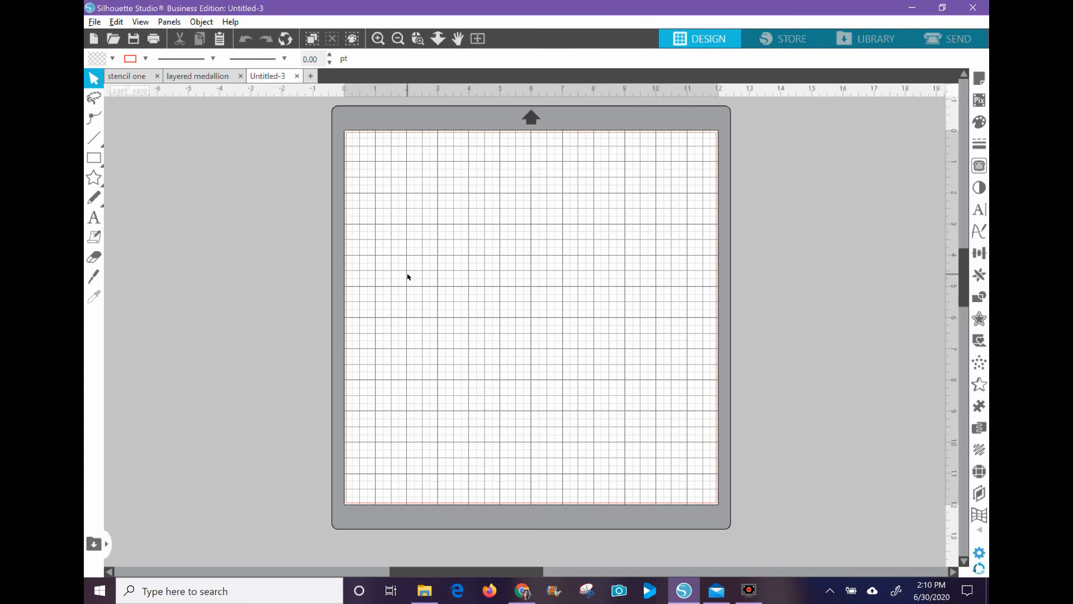
# Draw a 6.000 x 6.000 in square near the mat's top-left and turn off Show Grid
pyautogui.click(94, 158)
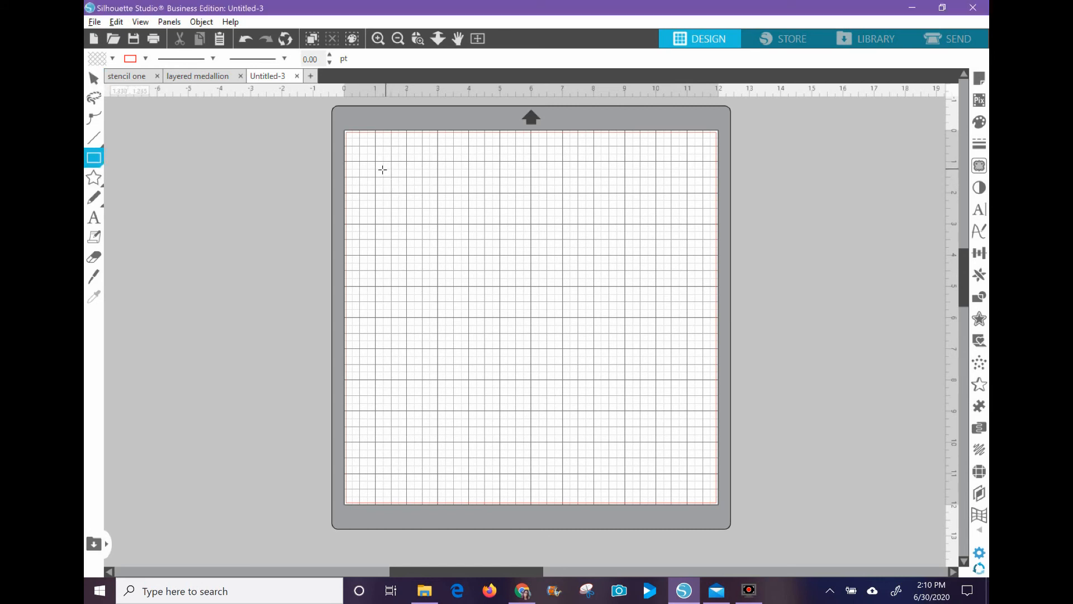
pyautogui.moveTo(381, 164)
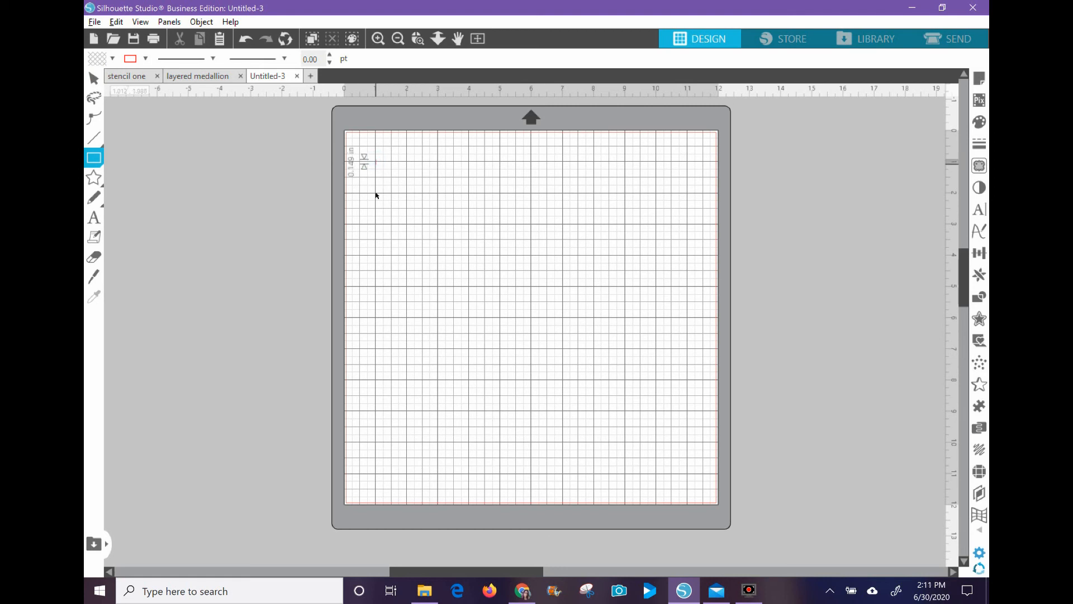
pyautogui.moveTo(375, 162); pyautogui.dragTo(425, 332)
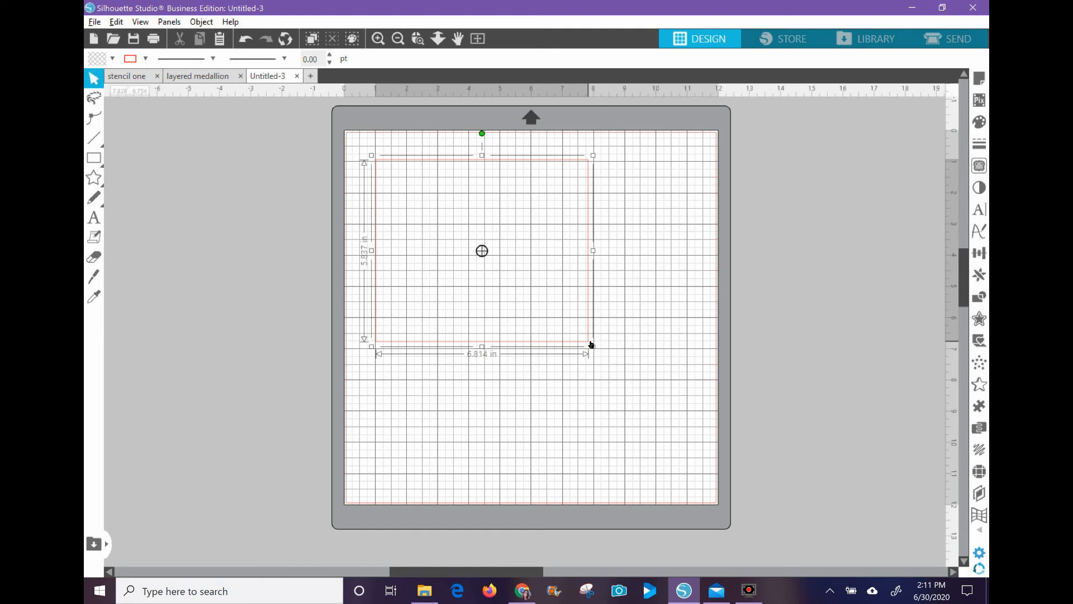
pyautogui.click(141, 21)
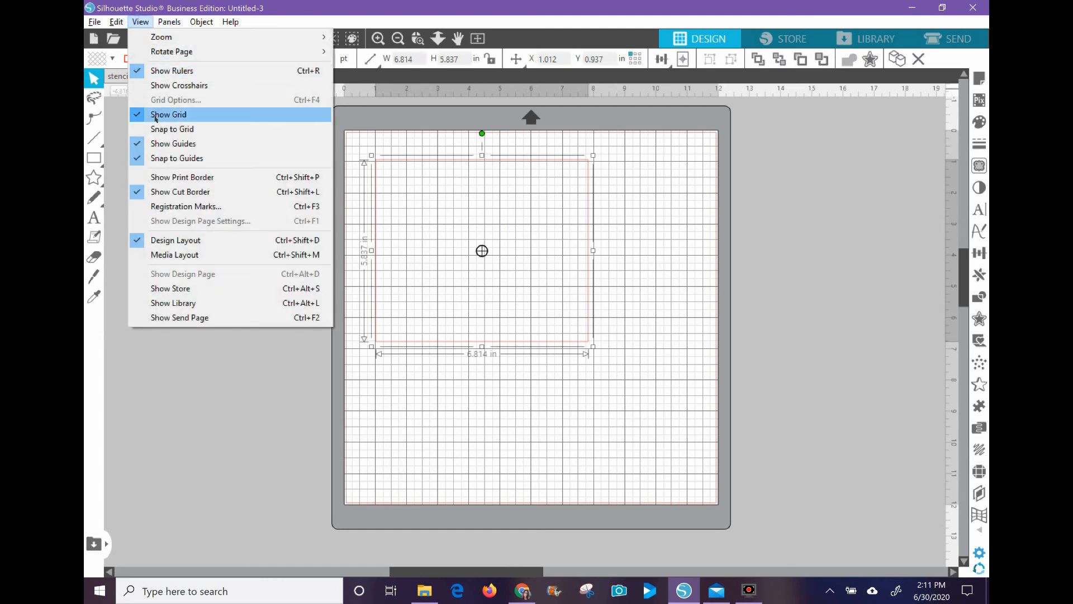
pyautogui.click(168, 114)
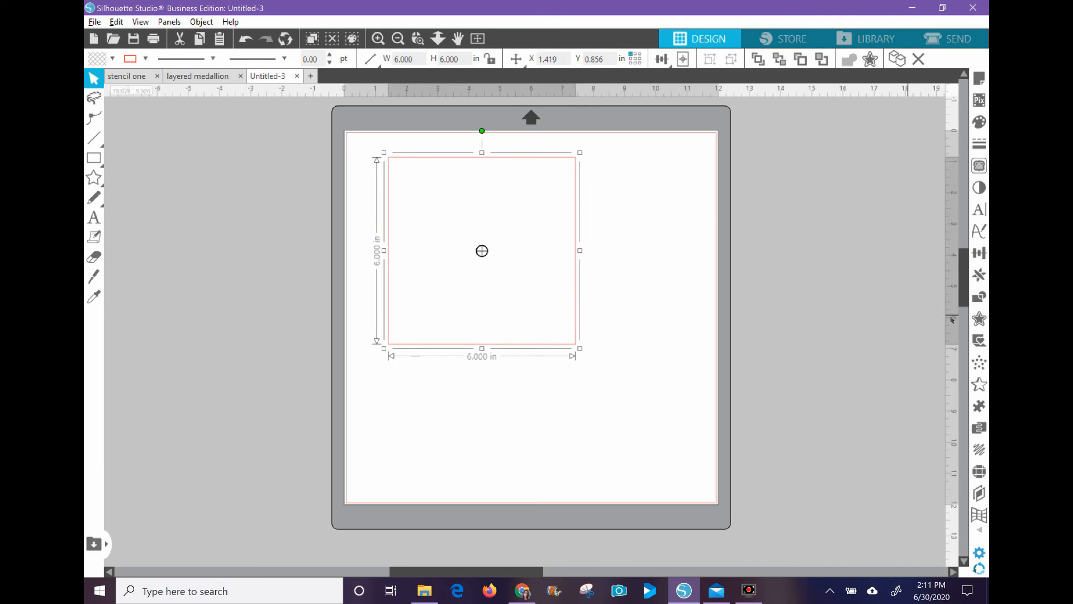
# Apply an Internal Offset to the 6-inch square to create an inset square
pyautogui.click(980, 318)
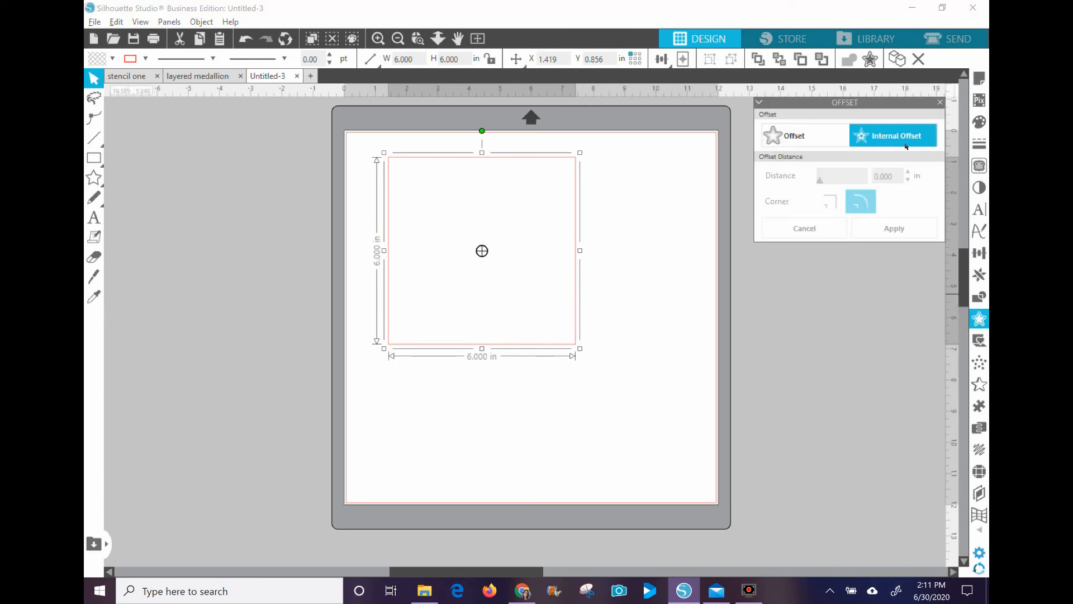
pyautogui.click(829, 200)
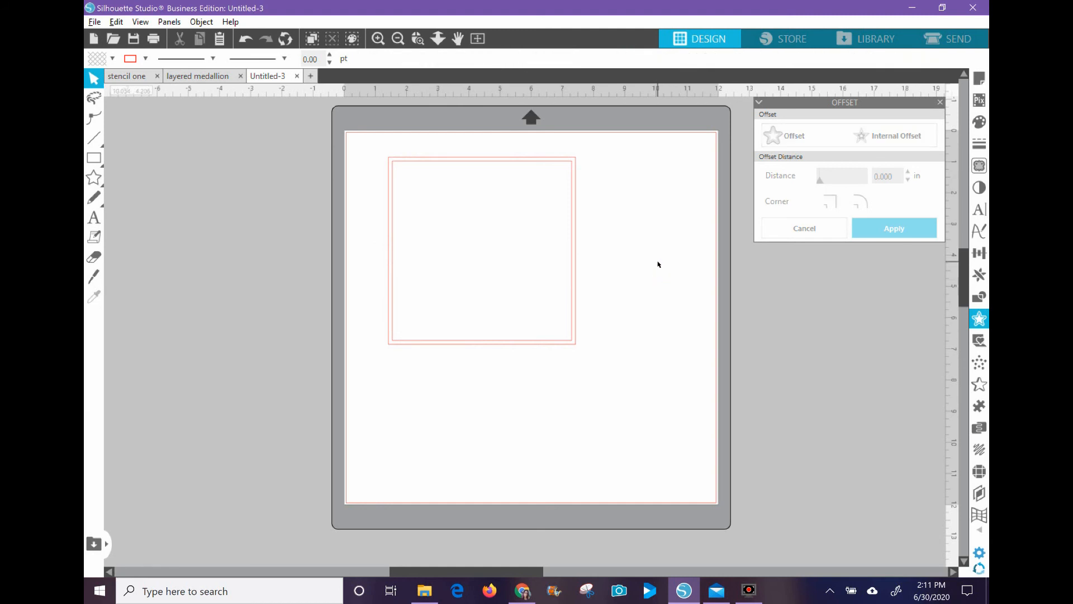
# Select both squares and Make Compound Path so they form one frame shape
pyautogui.click(480, 251)
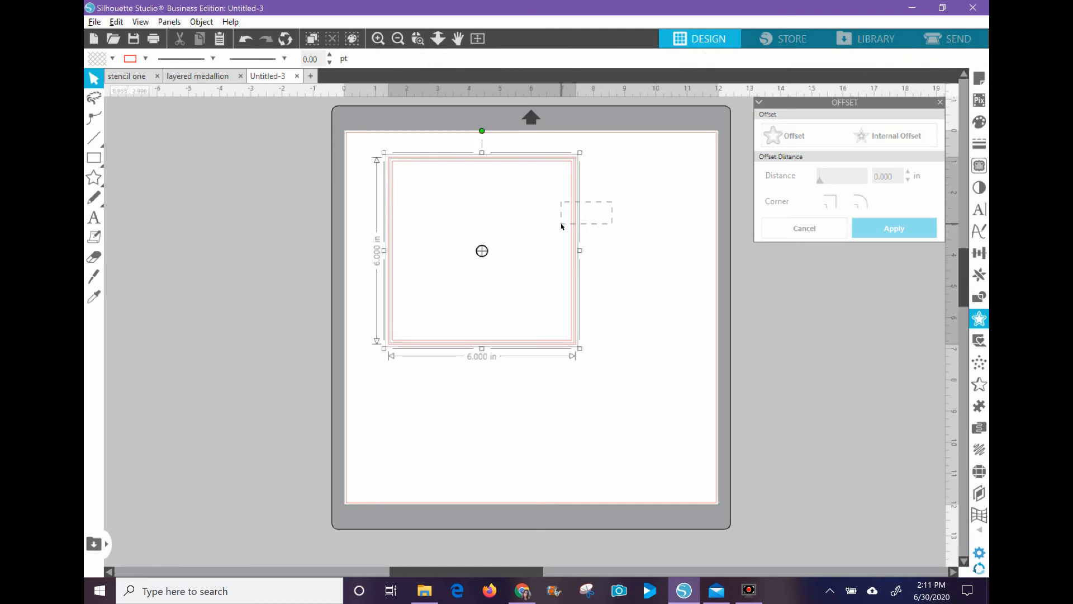
pyautogui.rightClick(568, 229)
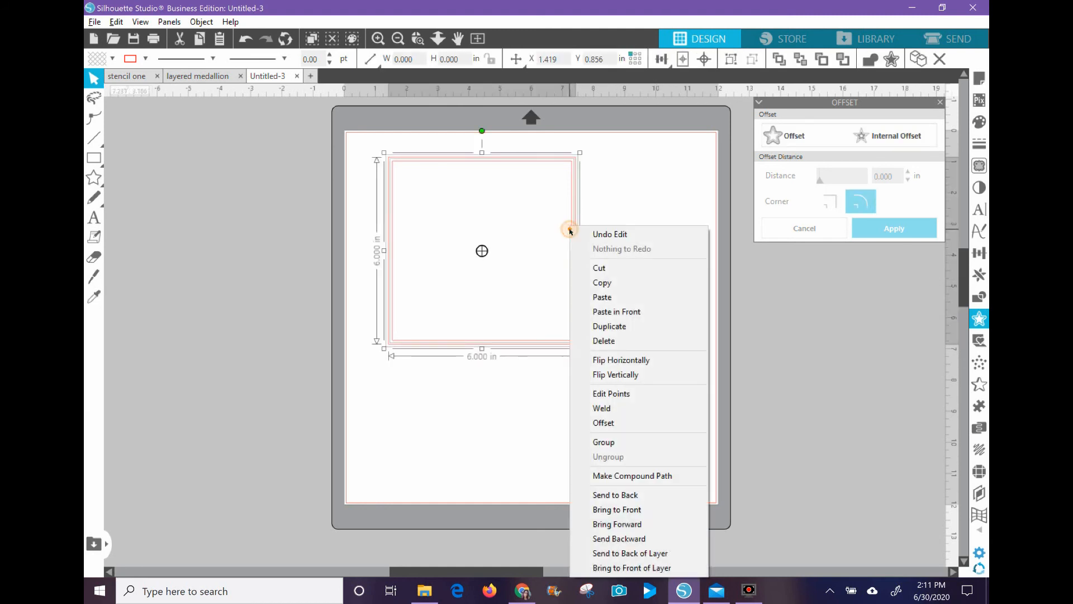
pyautogui.click(628, 310)
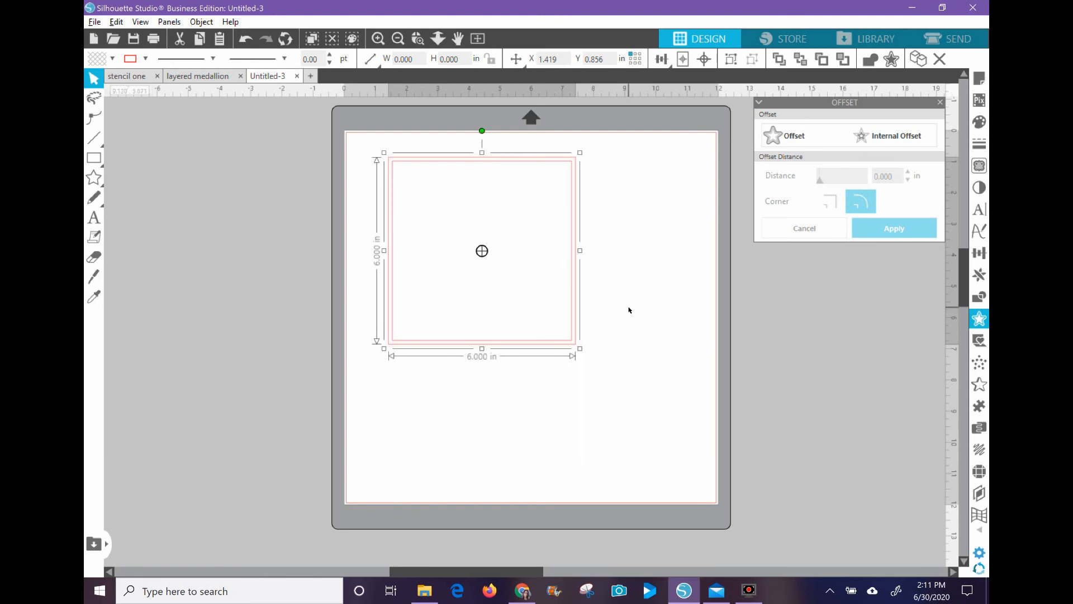
pyautogui.click(861, 201)
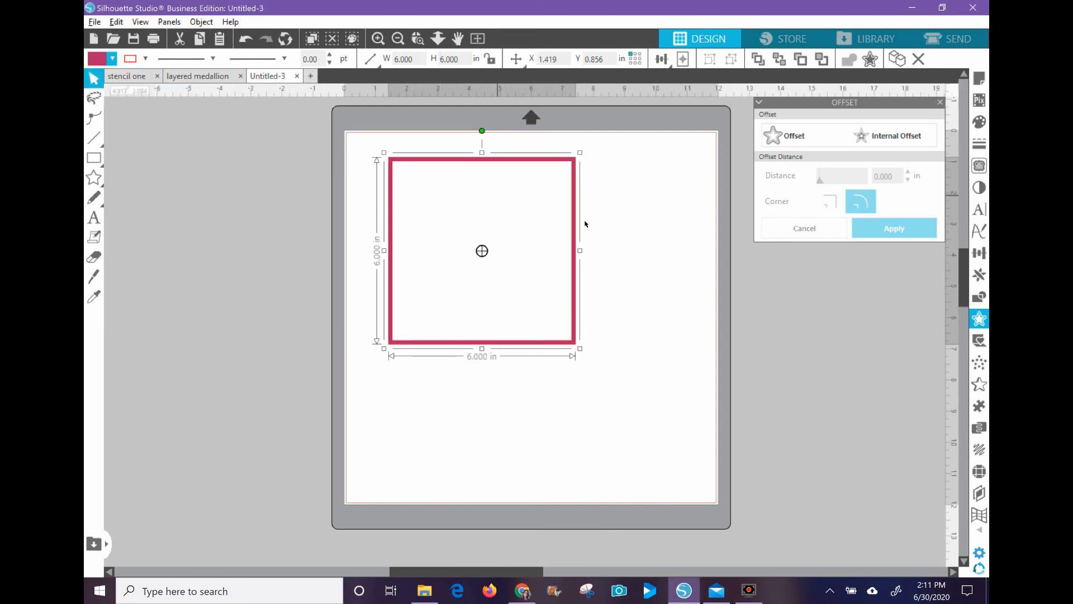
# Fill the frame red and move it toward the mat's top-left corner
pyautogui.click(409, 397)
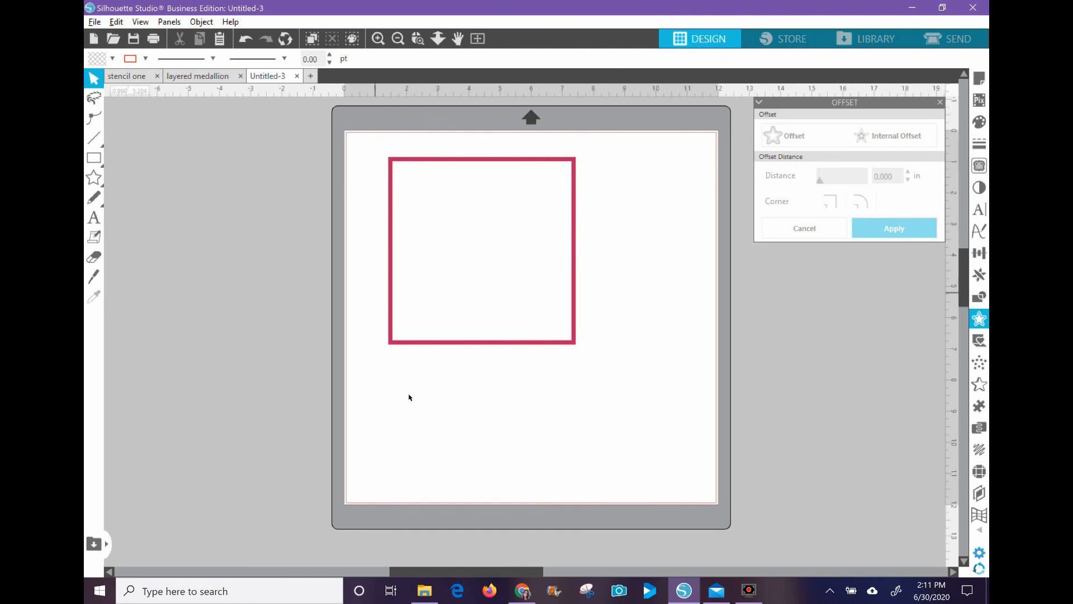
pyautogui.rightClick(481, 251)
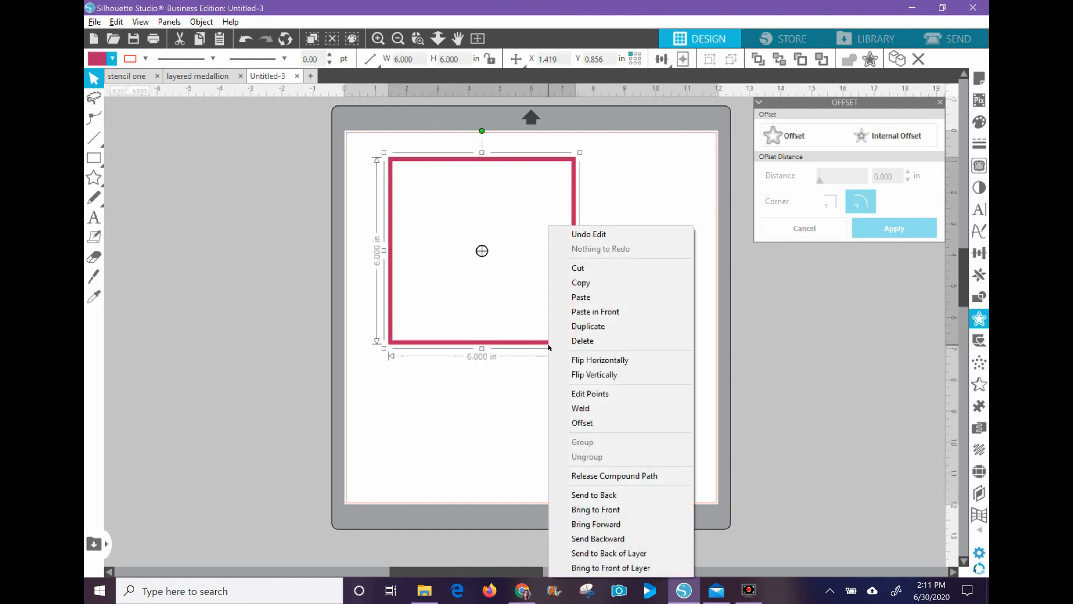
pyautogui.click(441, 243)
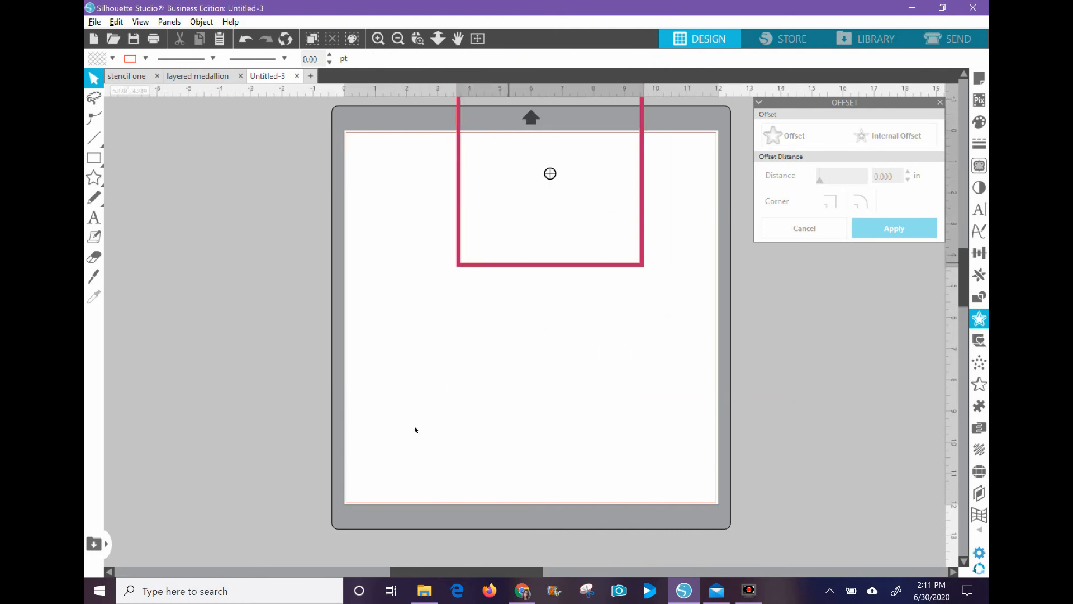
pyautogui.moveTo(550, 173); pyautogui.dragTo(447, 241)
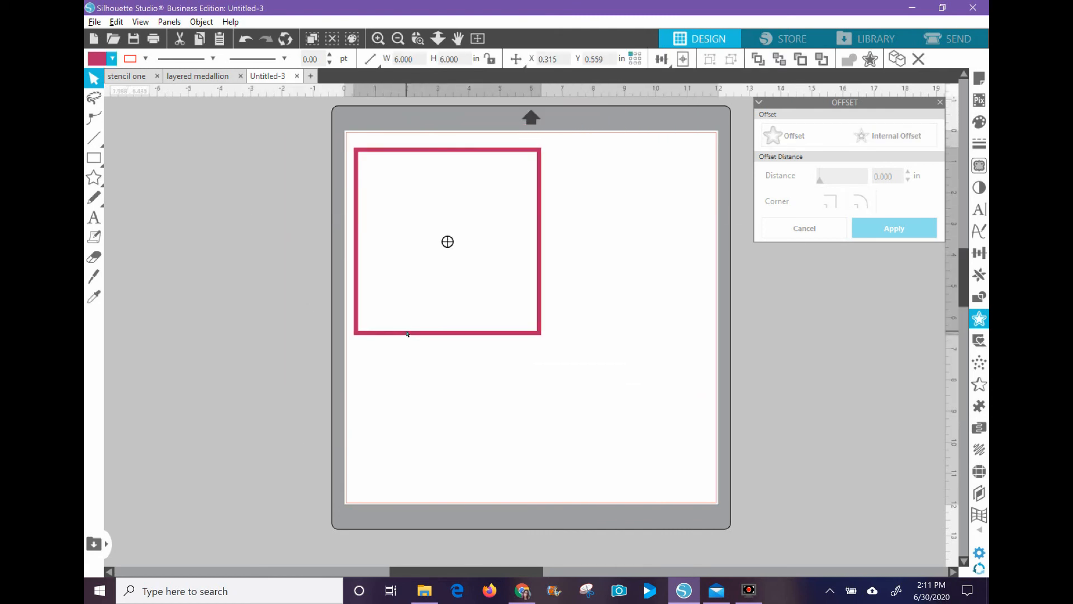
# Release the compound path, align the two squares via Transform, and rejoin them as one frame
pyautogui.rightClick(447, 242)
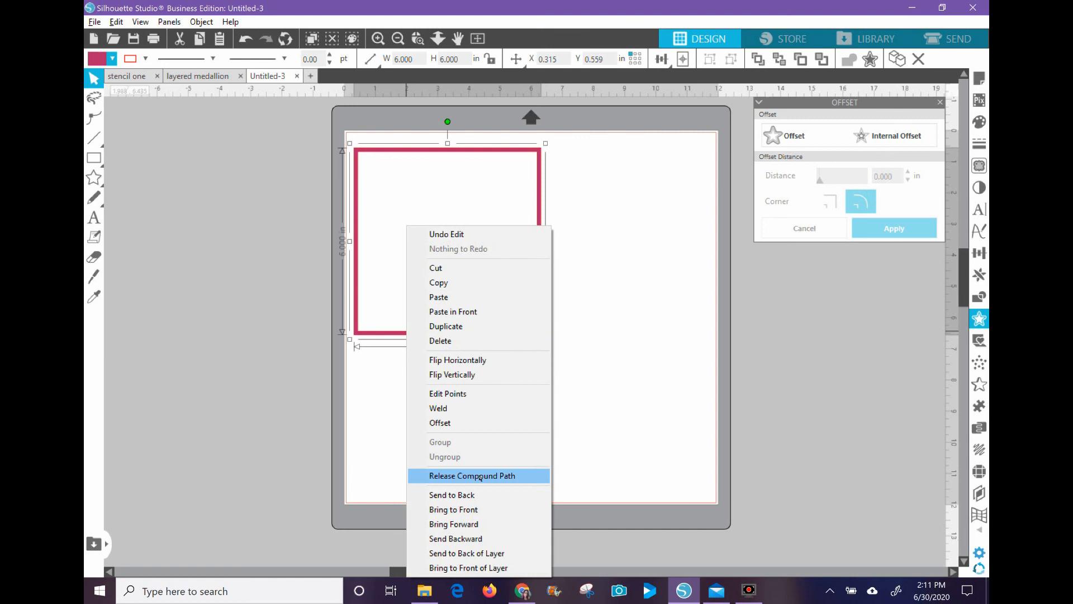
pyautogui.click(472, 477)
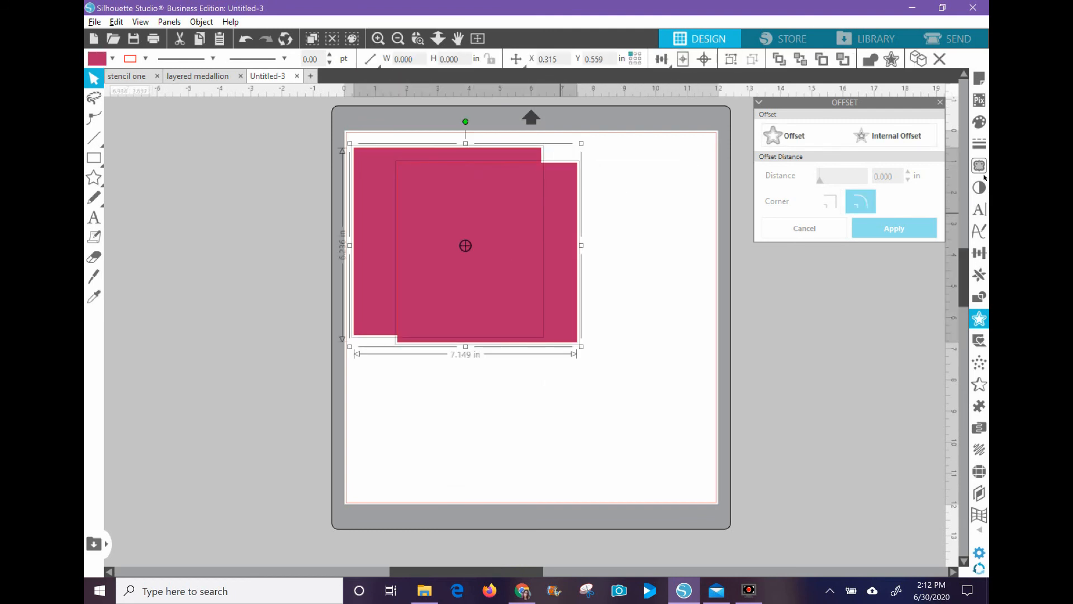
pyautogui.click(980, 253)
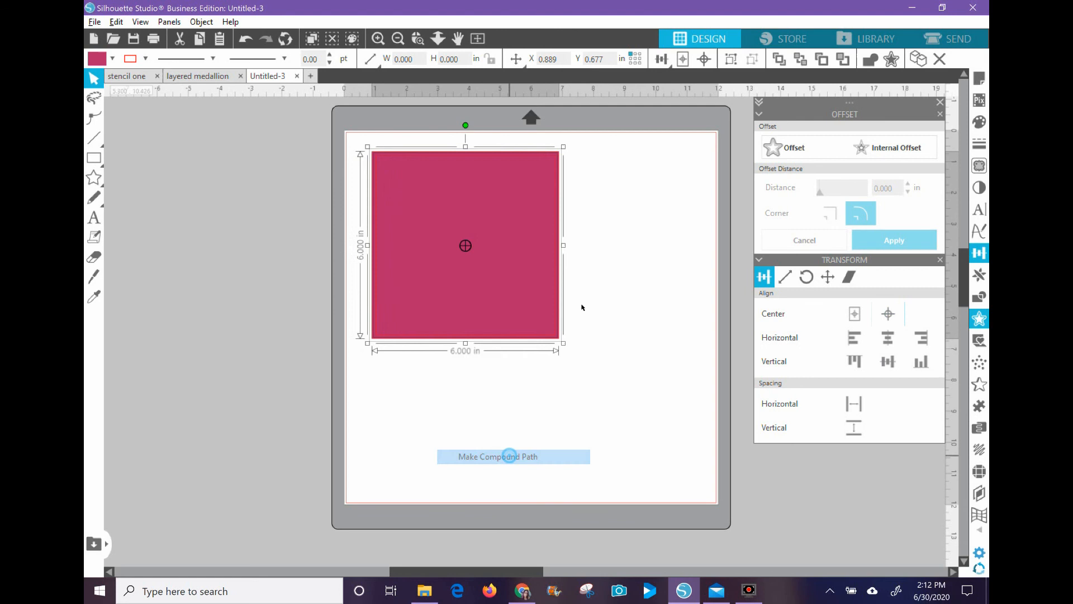
pyautogui.click(496, 456)
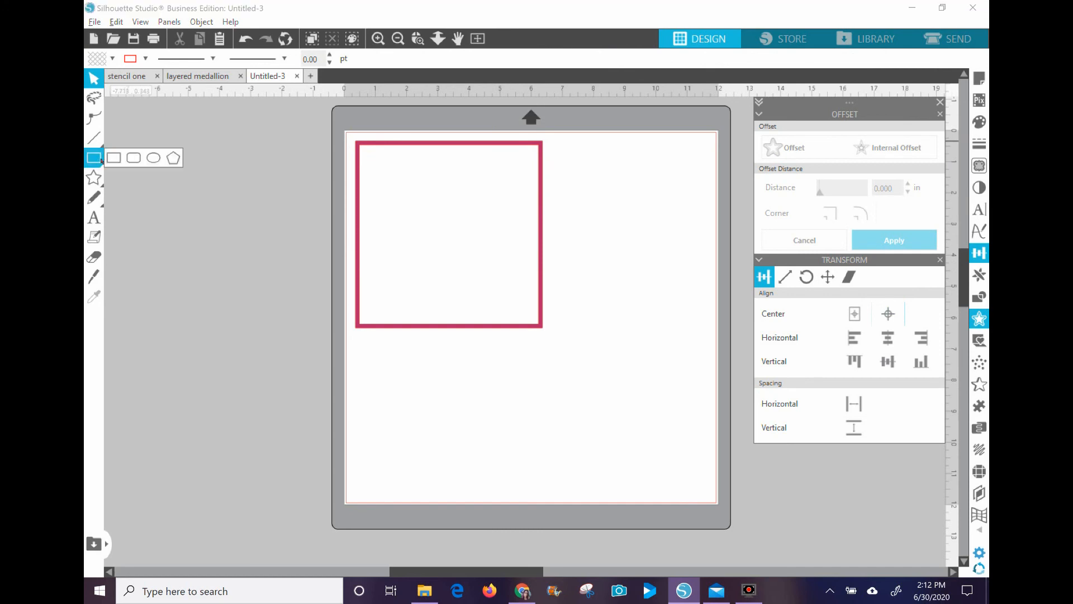
# Draw a 5.901 x 0.255 in bar across the top inside edge of the frame and select it
pyautogui.click(114, 158)
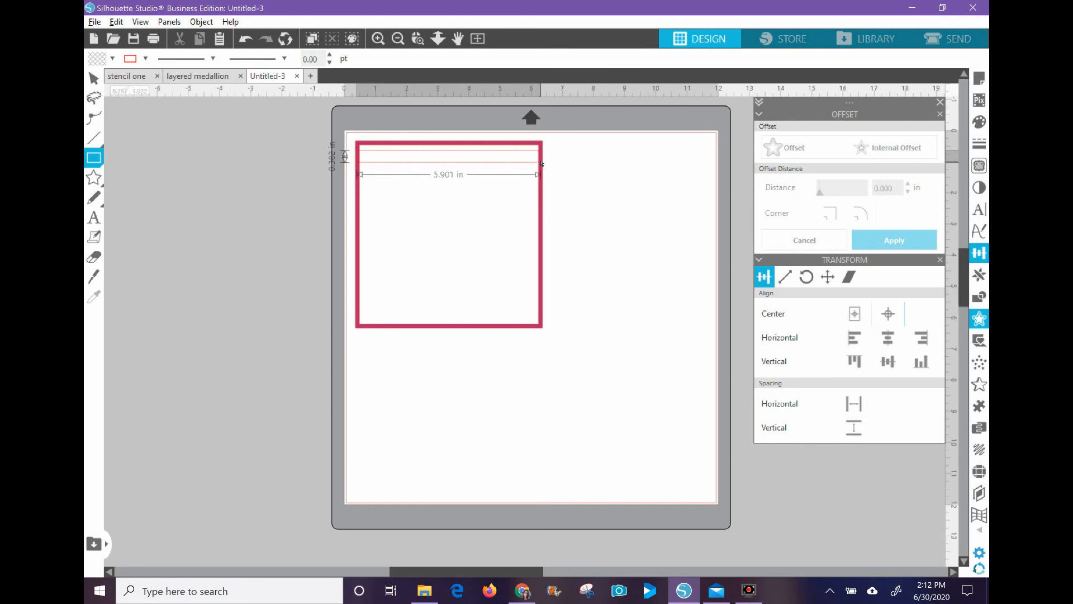
pyautogui.moveTo(449, 147); pyautogui.dragTo(448, 169)
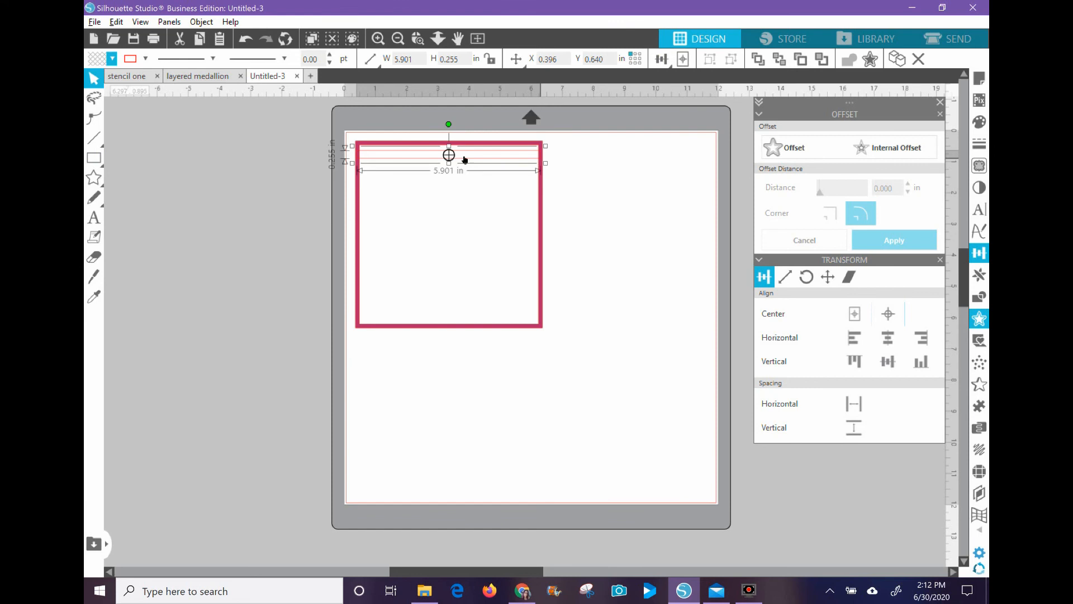
pyautogui.moveTo(541, 257)
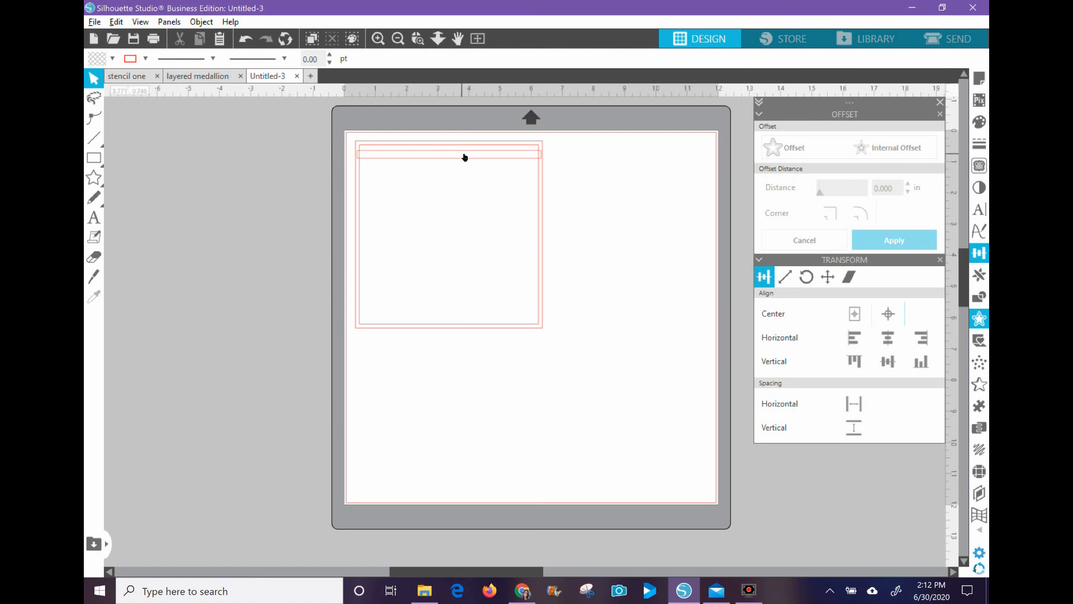
pyautogui.click(448, 154)
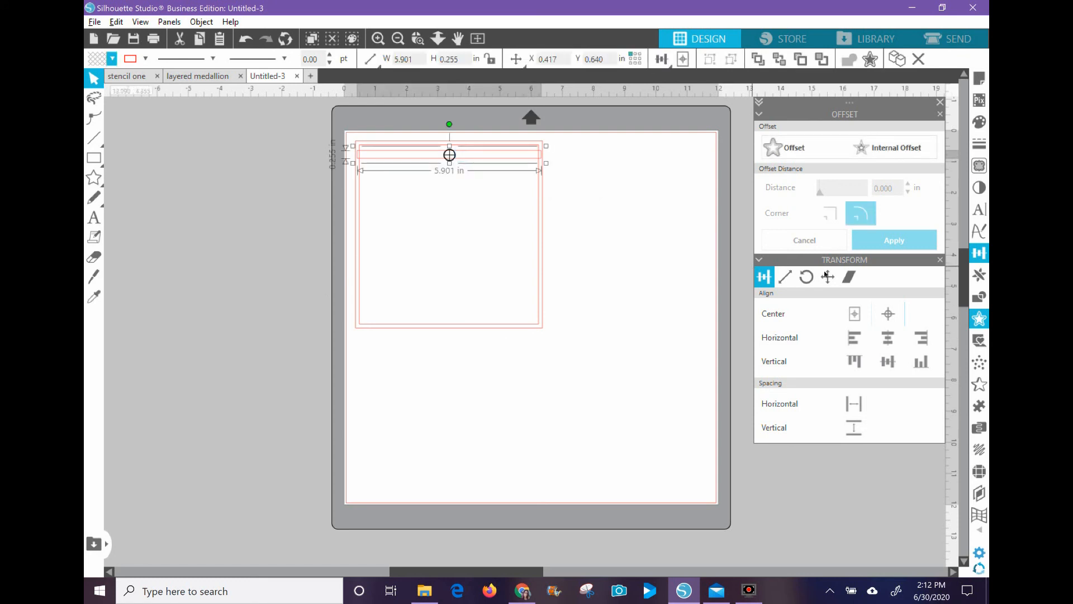
pyautogui.click(980, 275)
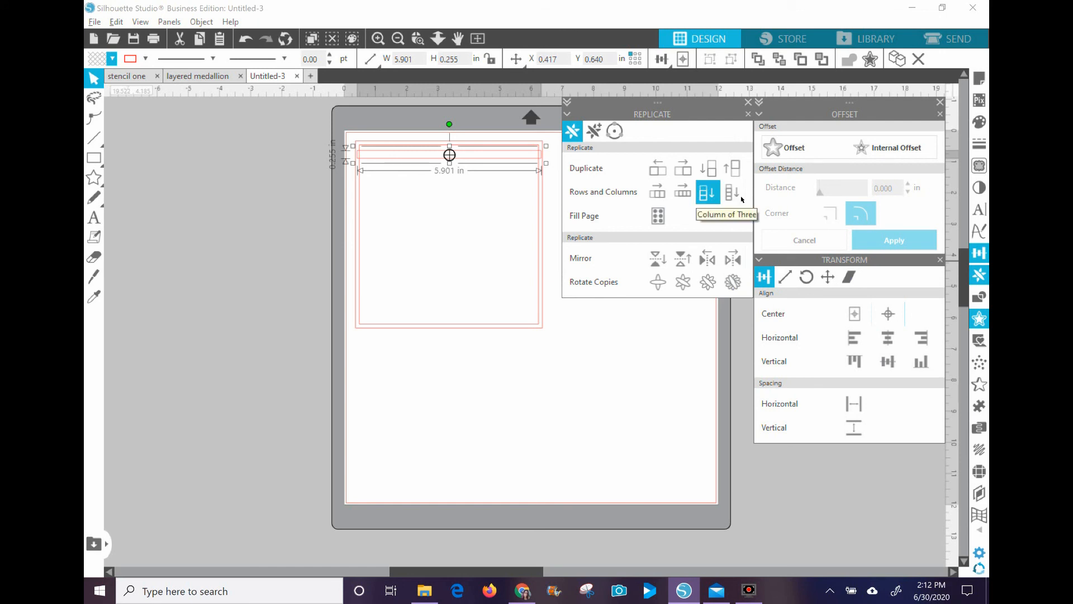
# Replicate the bar as a stacked column of three and move one copy into the frame's middle
pyautogui.click(733, 191)
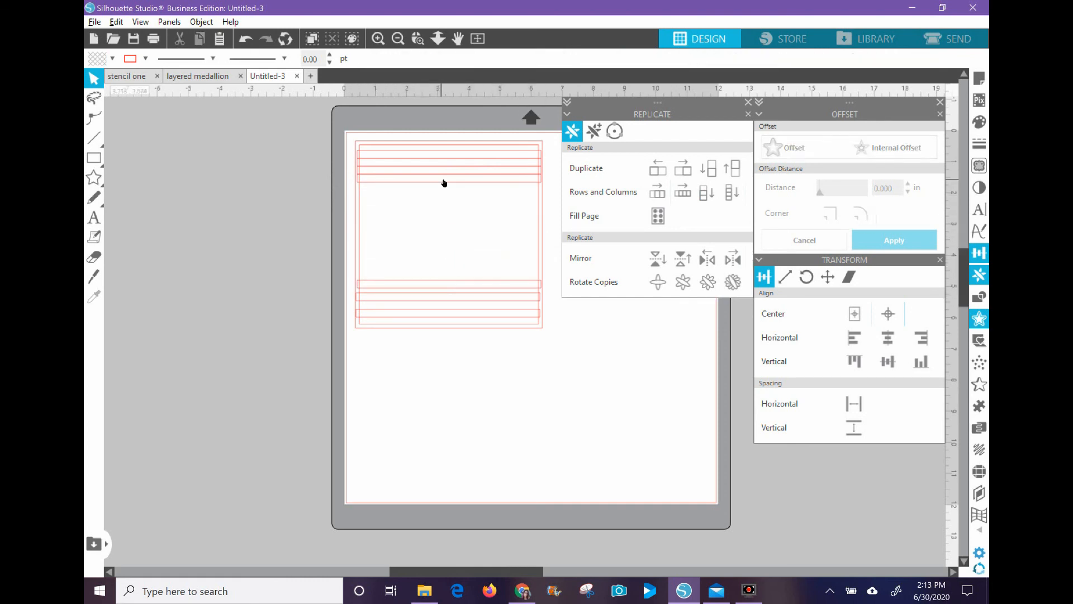
pyautogui.click(446, 274)
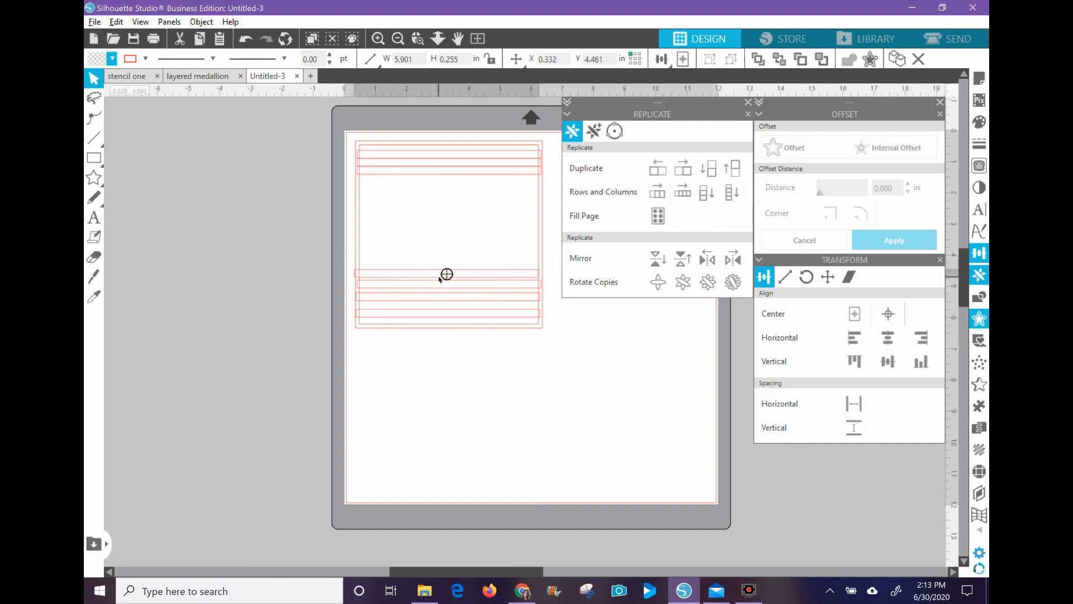
pyautogui.moveTo(446, 275); pyautogui.dragTo(448, 269)
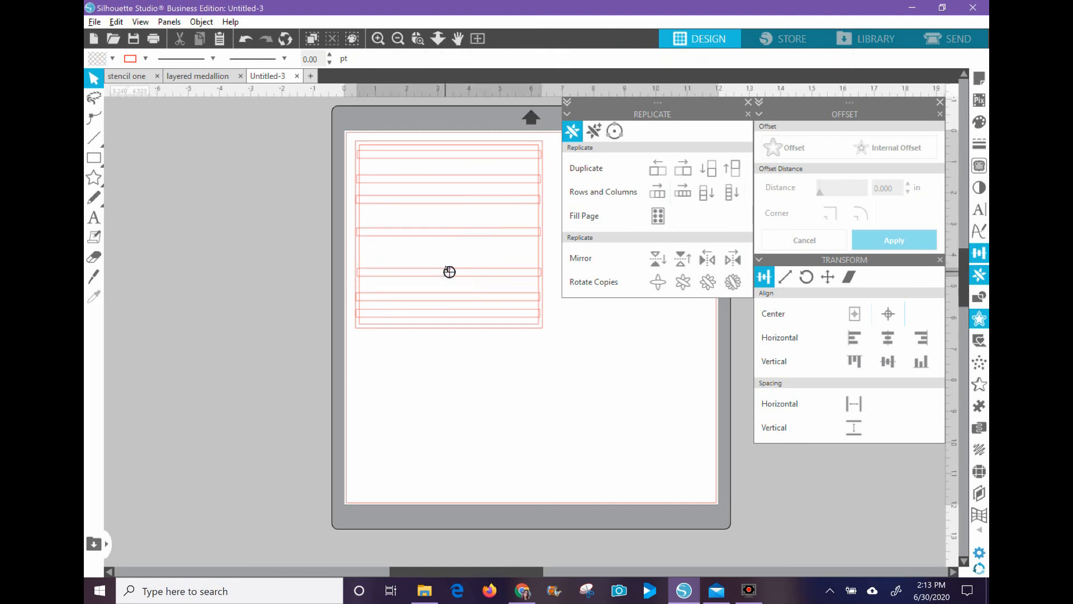
pyautogui.click(450, 273)
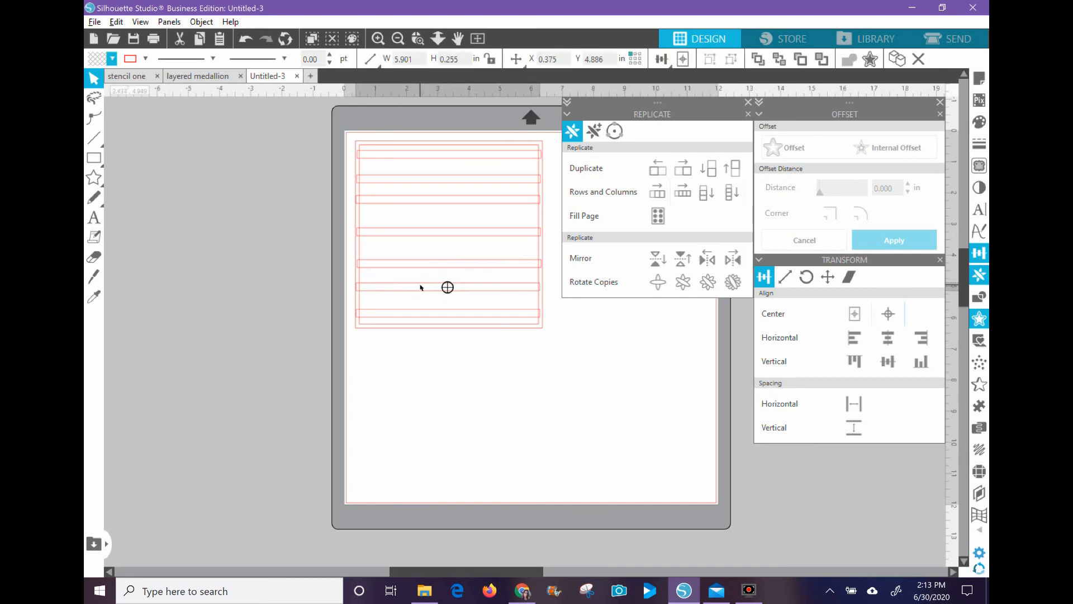
# Move further bars from the stacked clusters up into the empty gaps of the frame
pyautogui.click(709, 169)
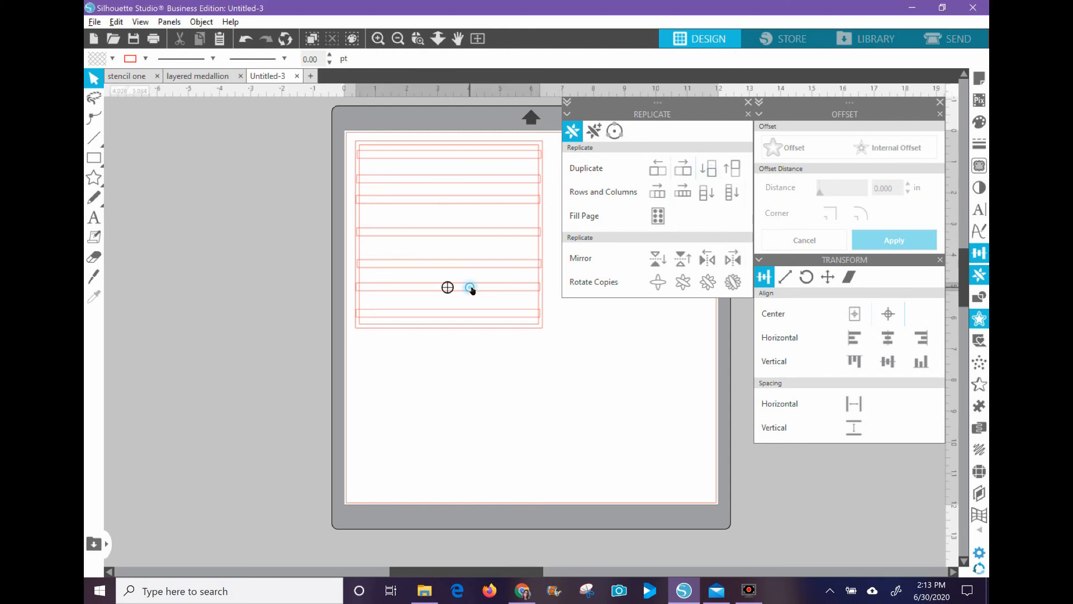
pyautogui.click(470, 287)
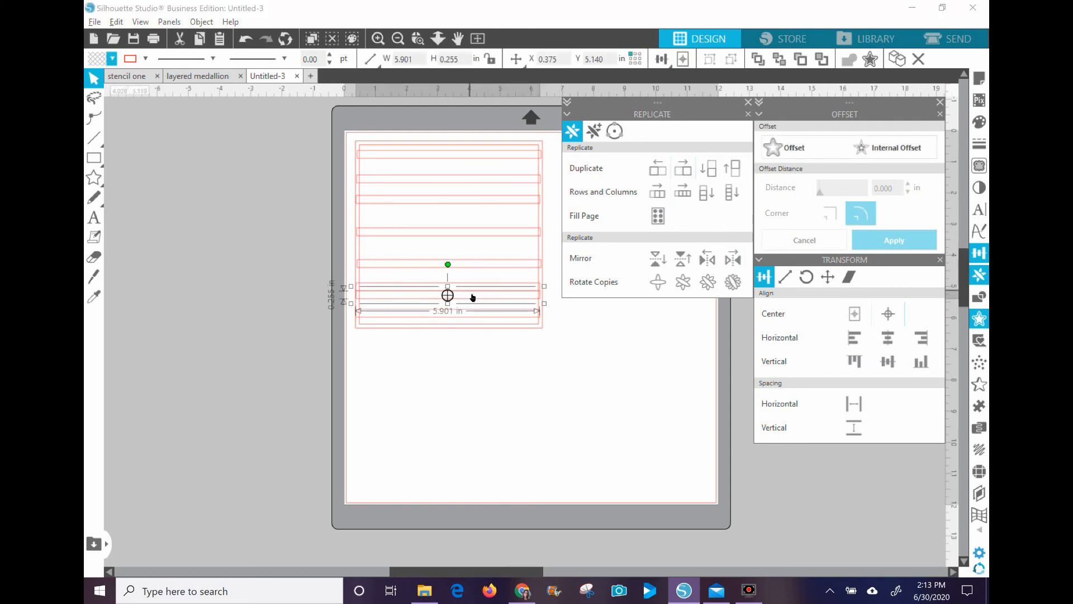
pyautogui.moveTo(447, 295); pyautogui.dragTo(449, 247)
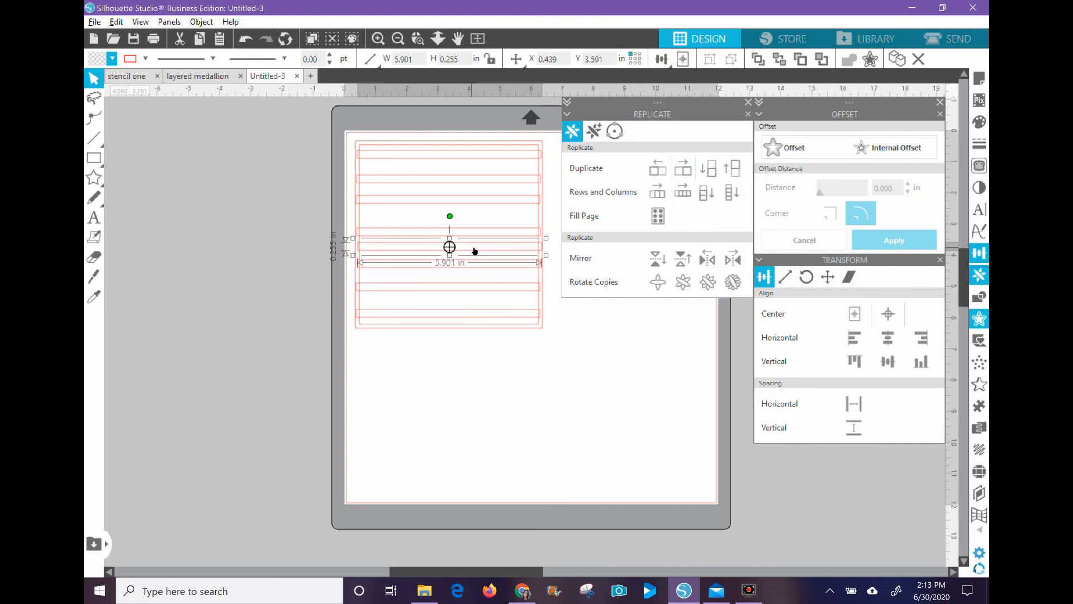
# Place a bar at the top of the frame and space all bars evenly with Spacing Vertical
pyautogui.moveTo(449, 247); pyautogui.dragTo(449, 155)
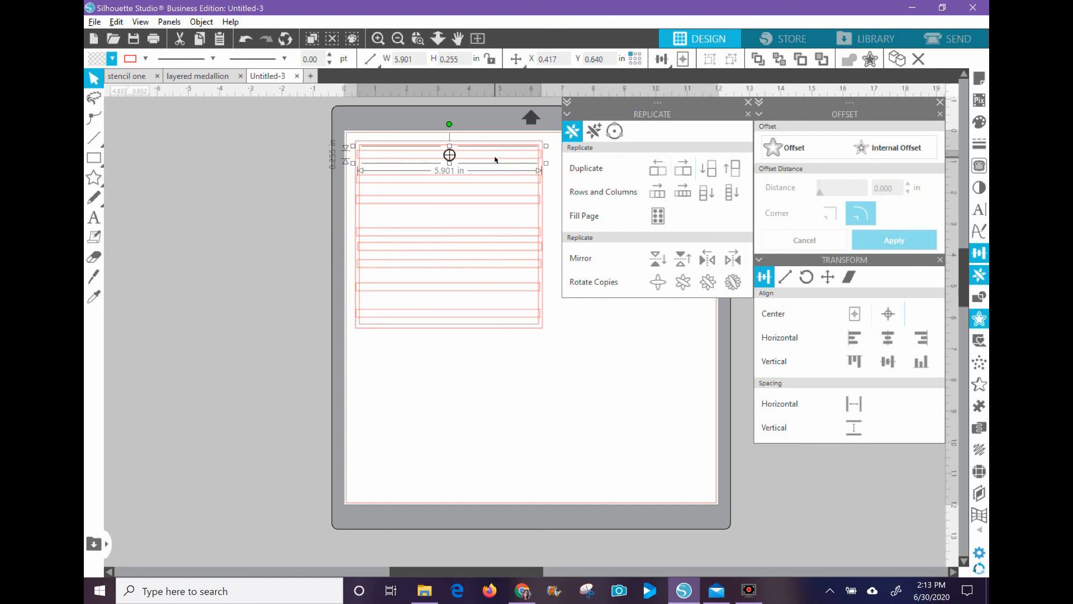
pyautogui.moveTo(505, 186)
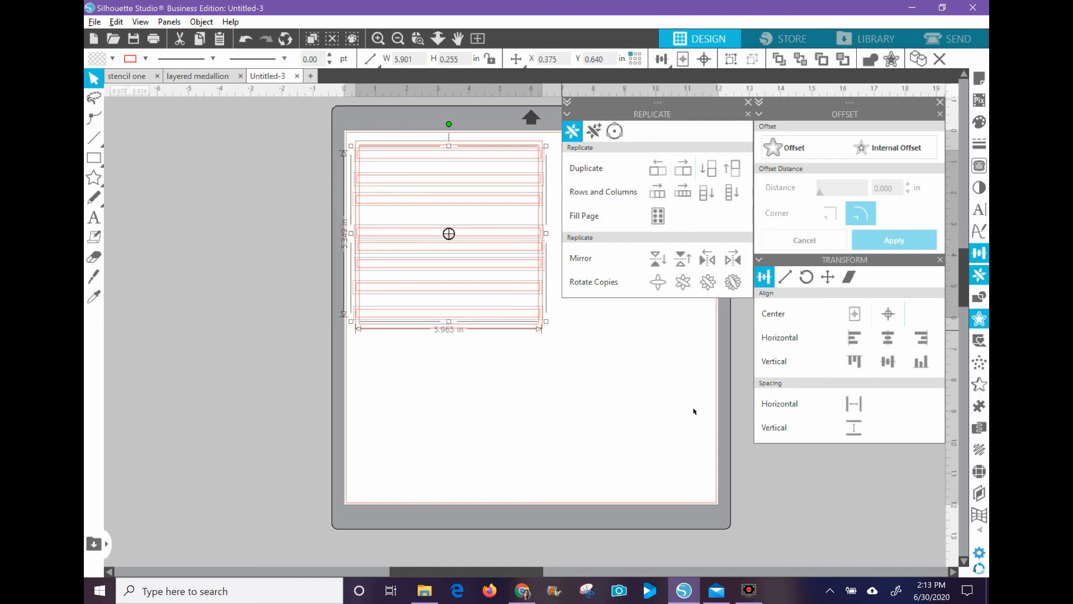
pyautogui.click(853, 428)
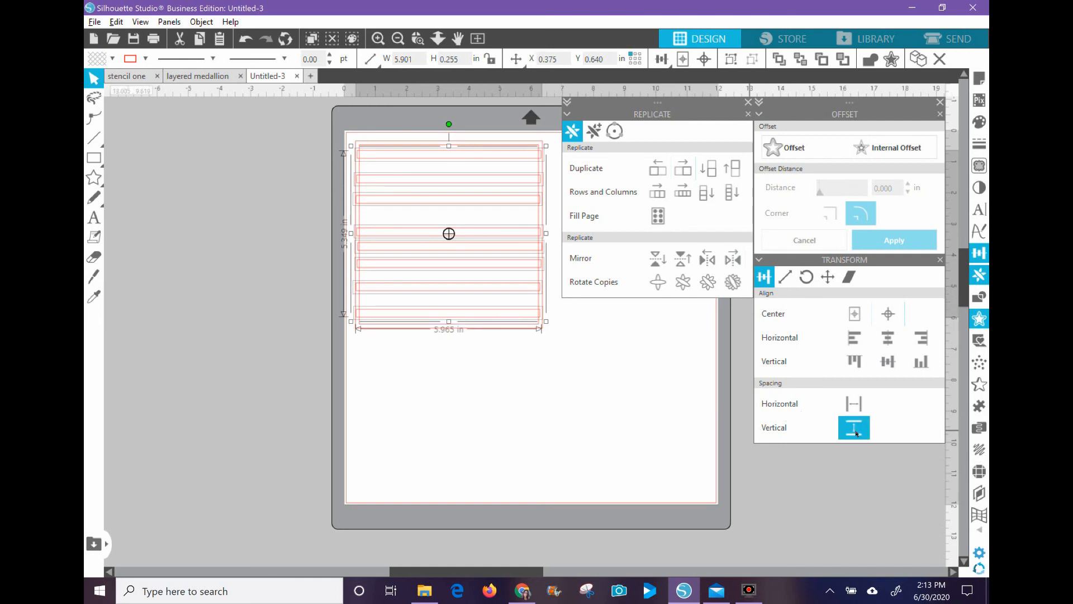
pyautogui.click(853, 427)
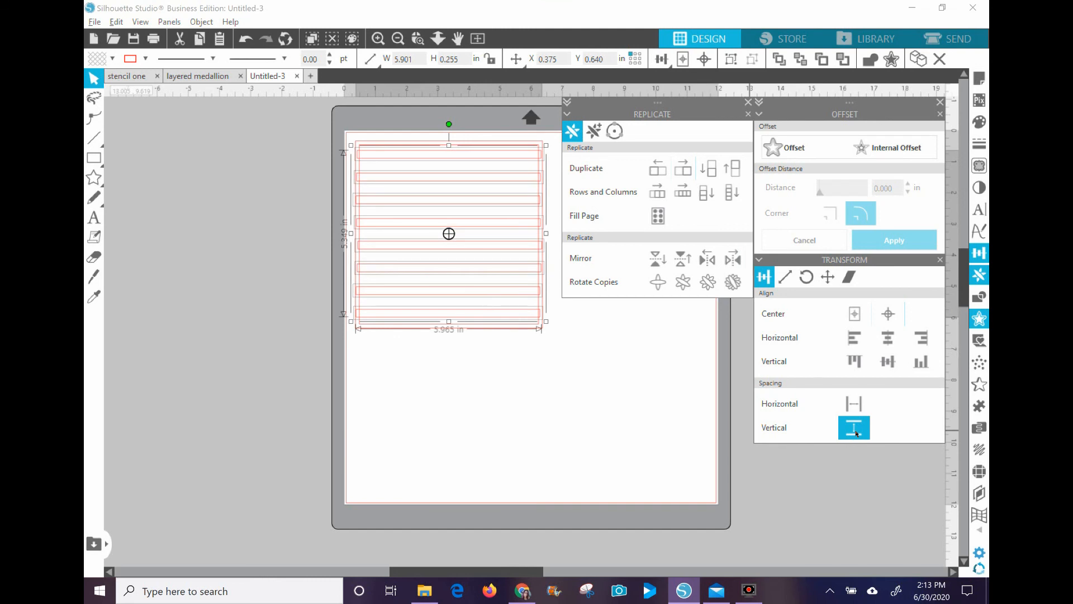
# Align the bars' left edges with Align Horizontal Left and deselect them
pyautogui.click(855, 337)
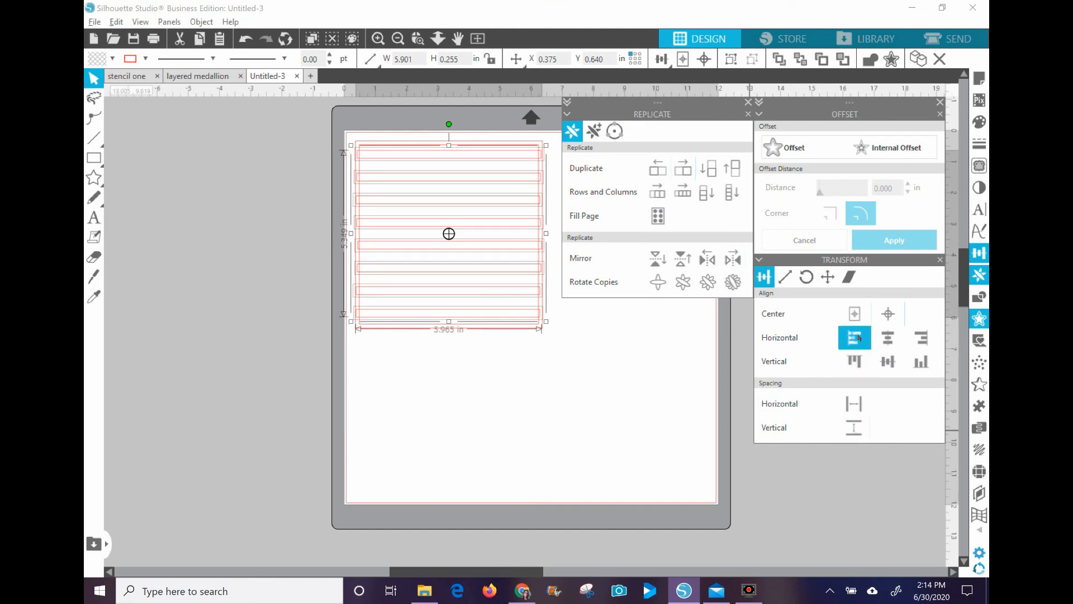
pyautogui.click(855, 337)
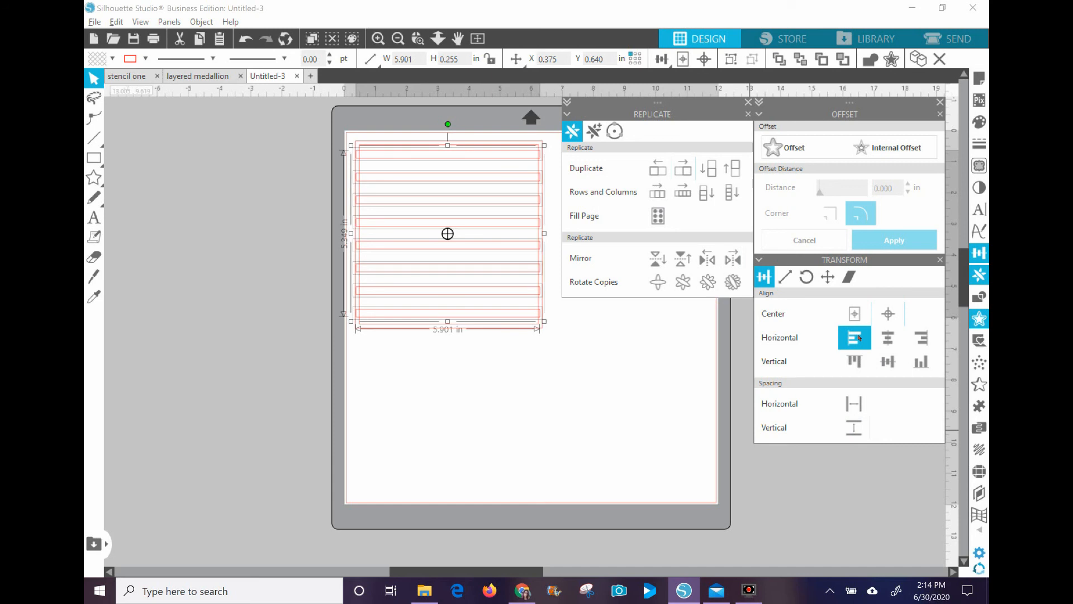
pyautogui.click(854, 338)
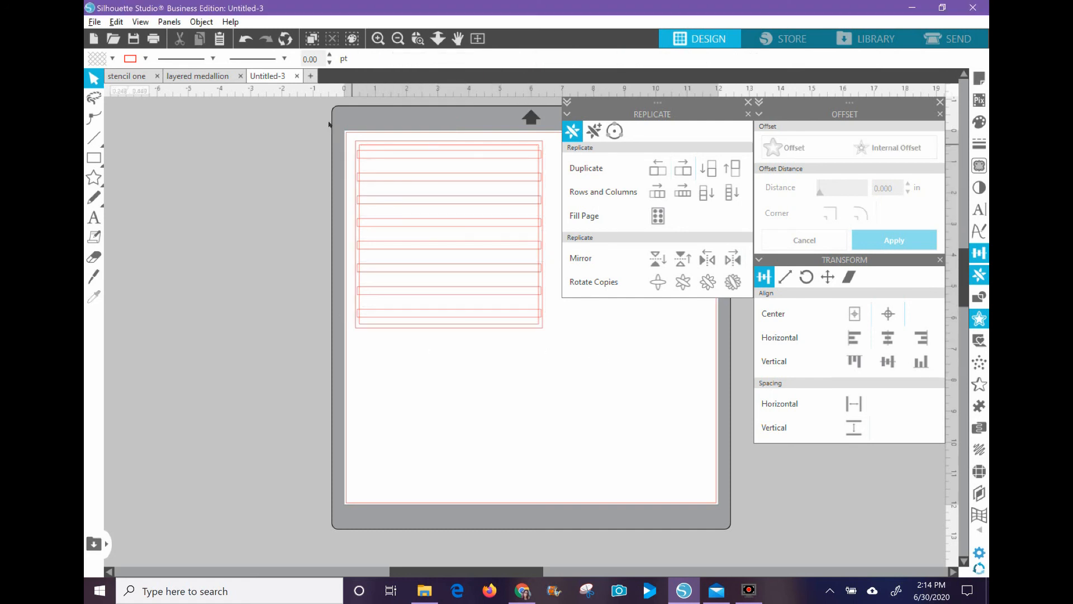
pyautogui.moveTo(351, 137)
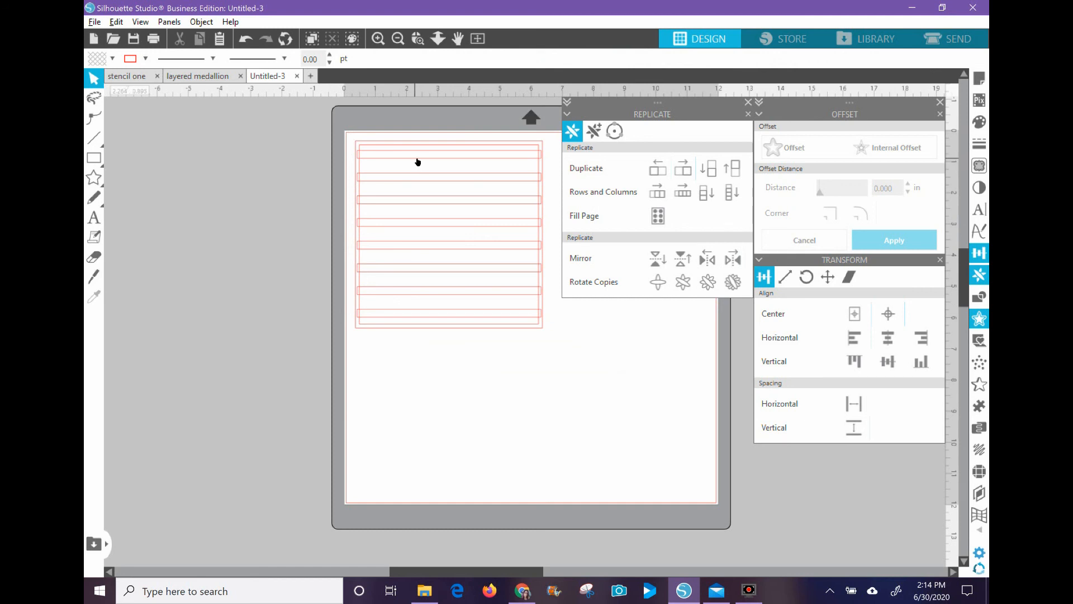
pyautogui.click(449, 158)
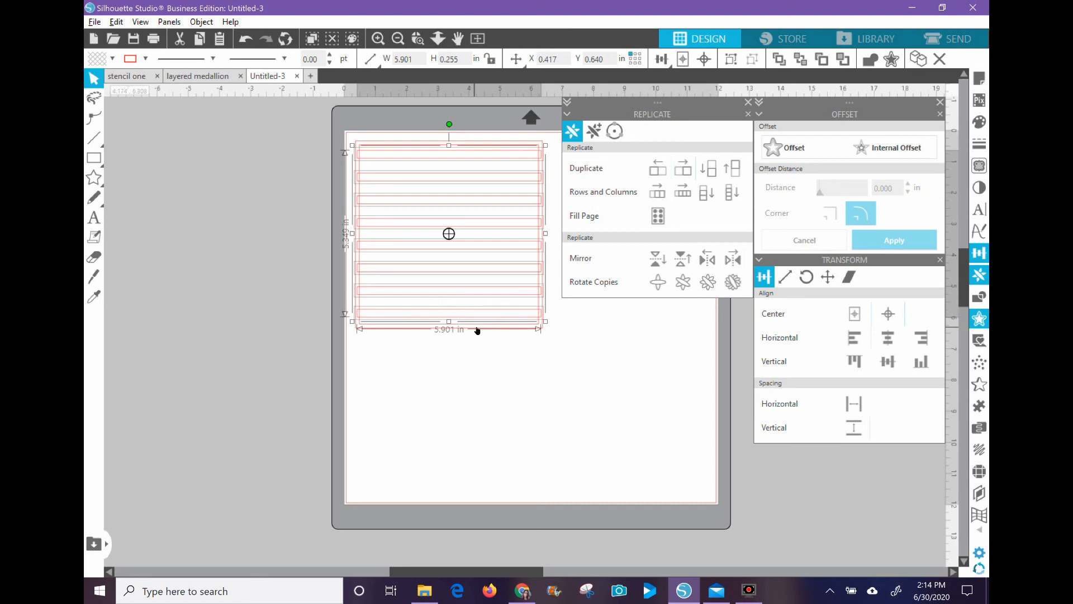
pyautogui.rightClick(499, 189)
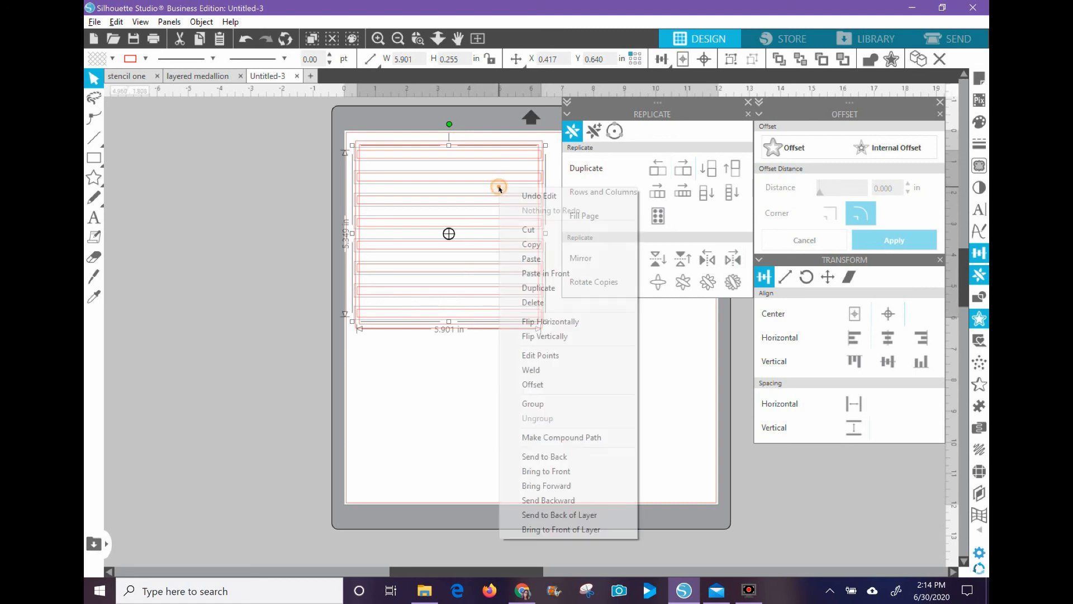
pyautogui.click(533, 404)
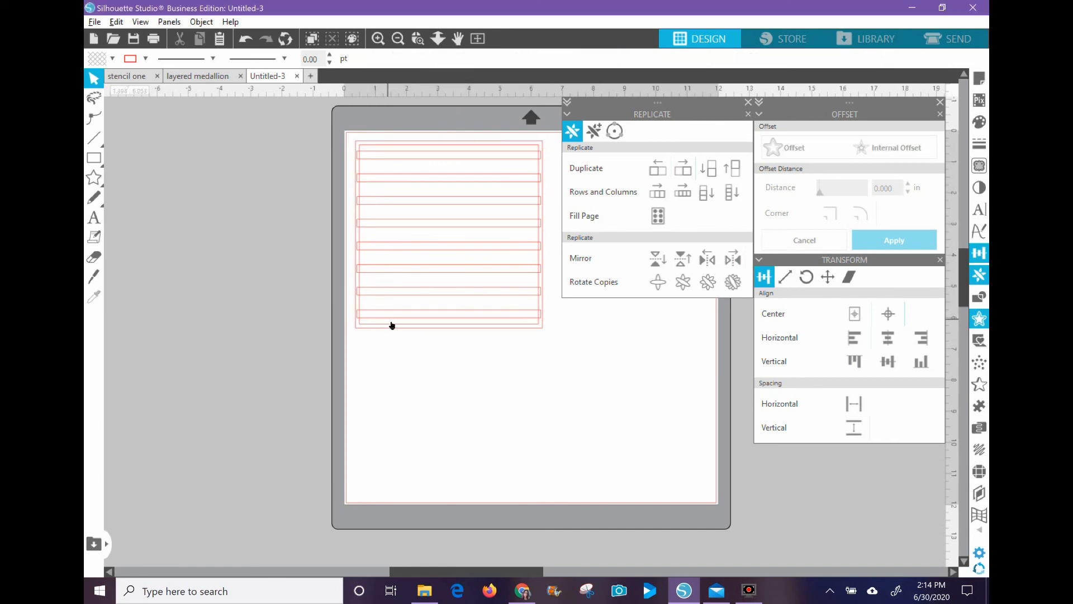
pyautogui.moveTo(383, 329)
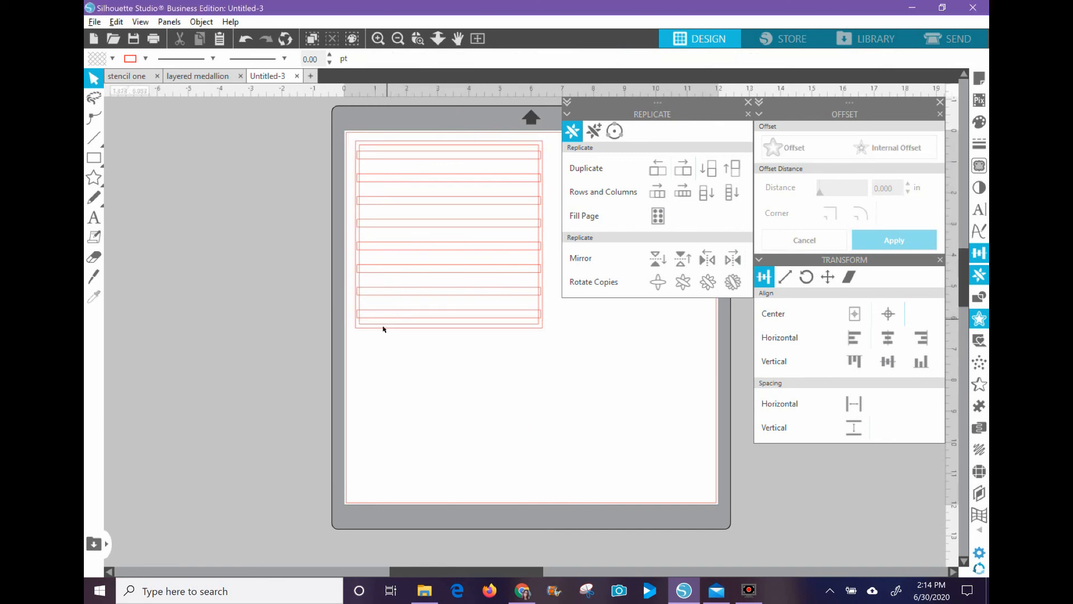
pyautogui.moveTo(444, 400)
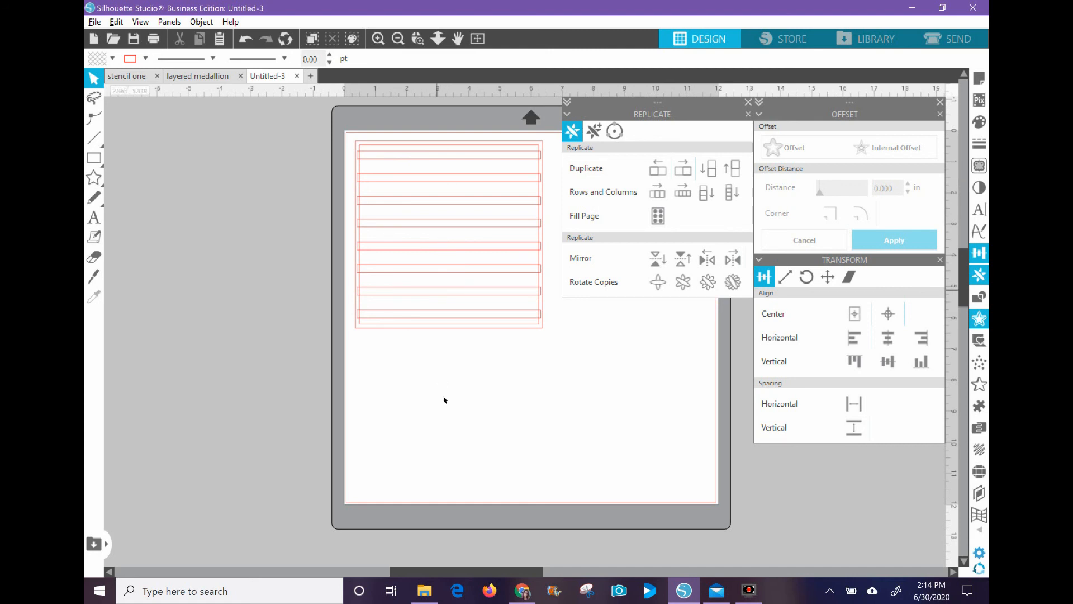
pyautogui.click(448, 235)
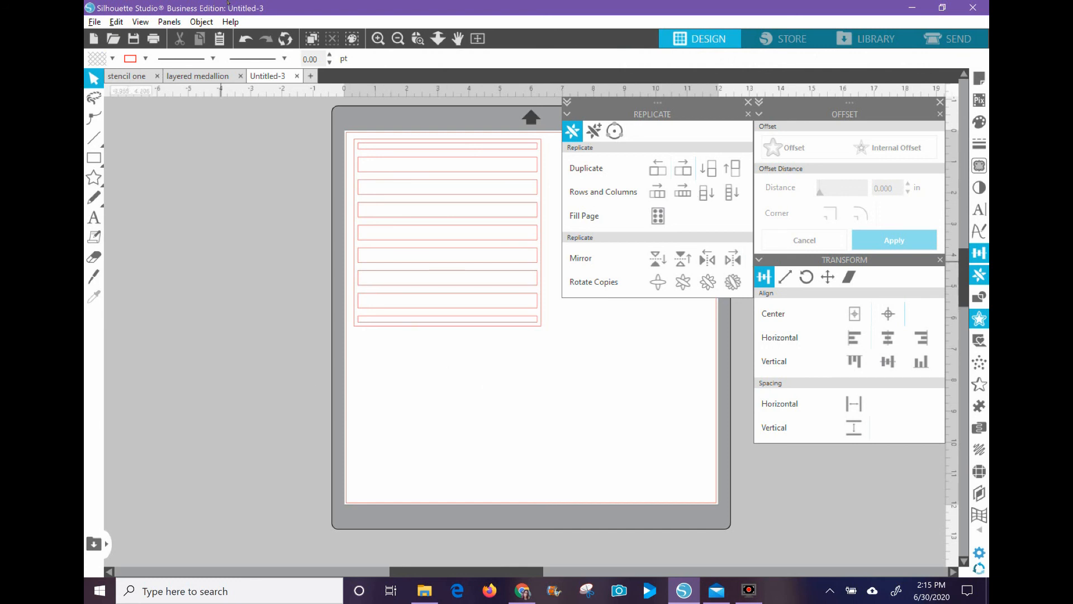
pyautogui.moveTo(245, 38)
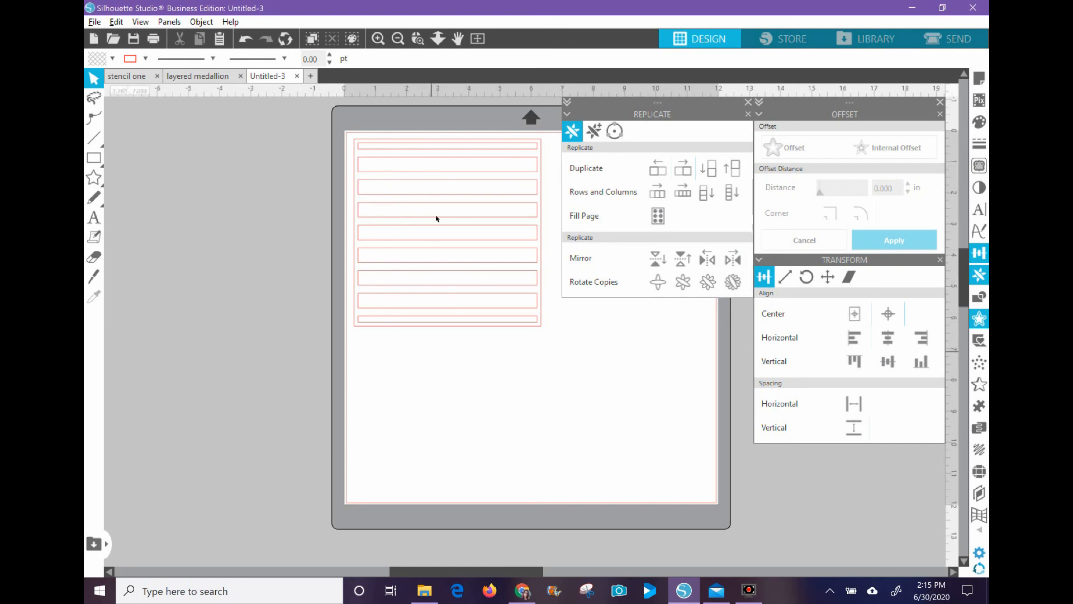
pyautogui.moveTo(358, 148)
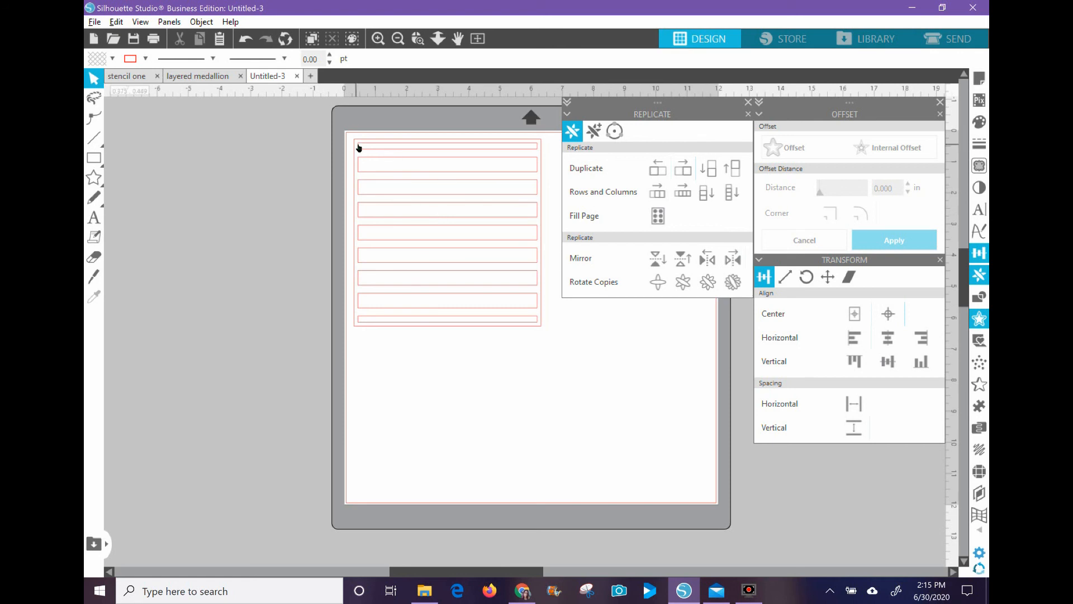
pyautogui.moveTo(363, 149)
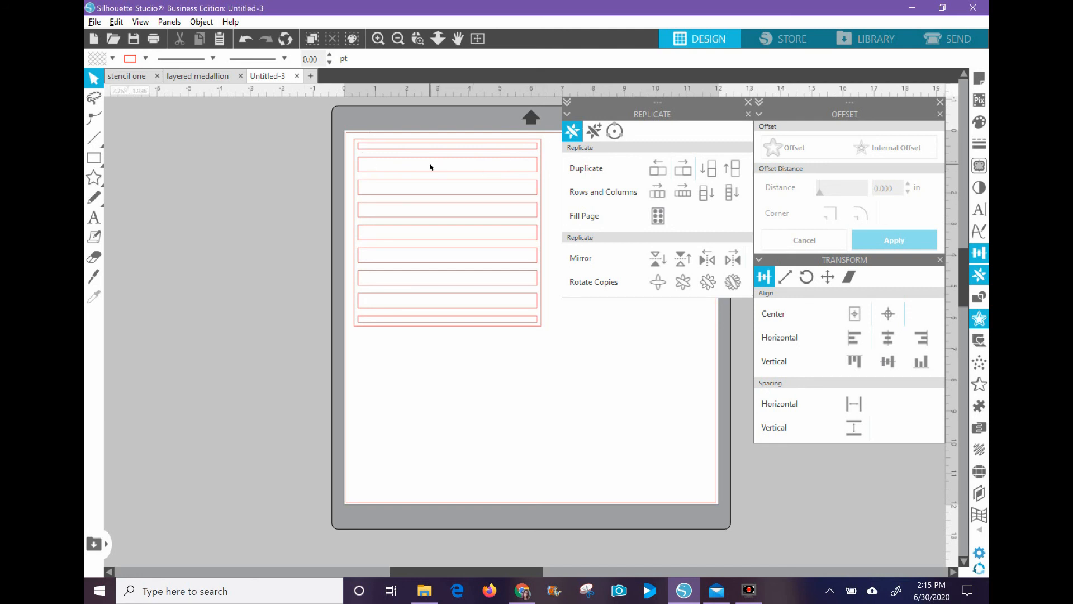
pyautogui.moveTo(428, 369)
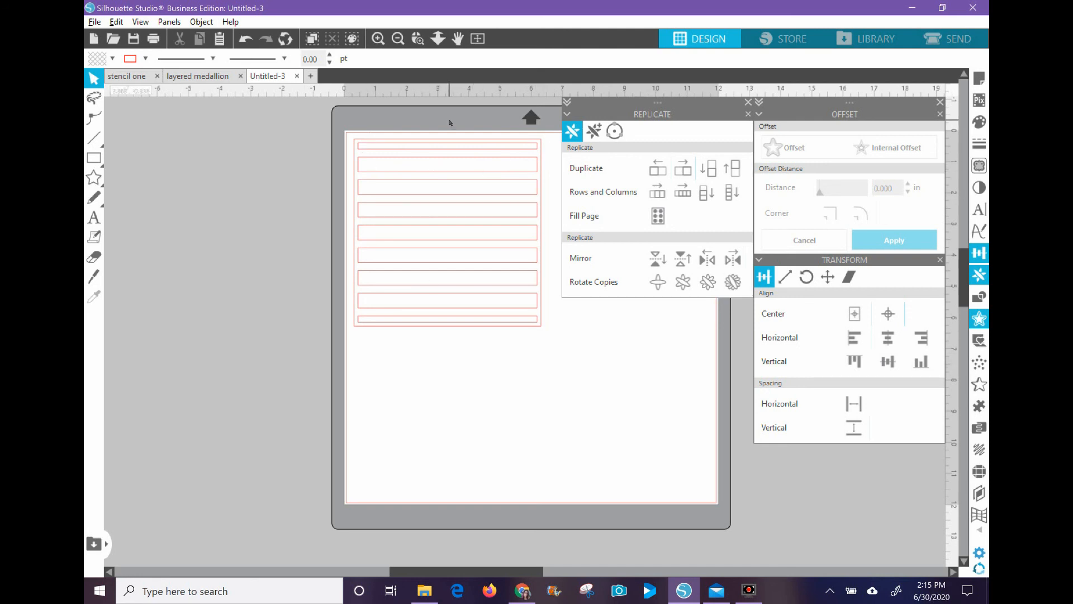
pyautogui.moveTo(317, 223)
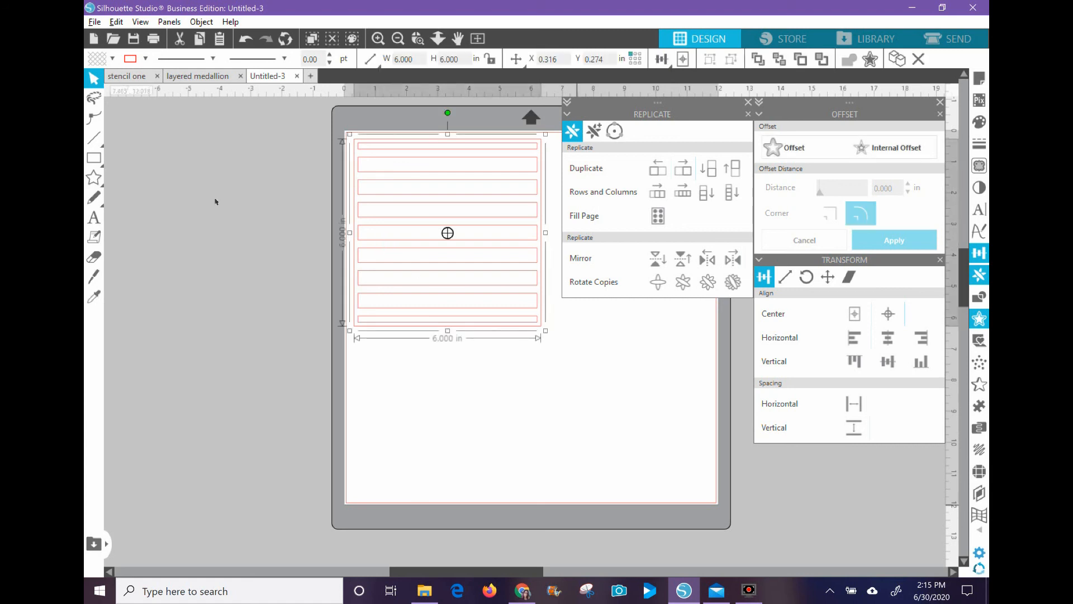
pyautogui.moveTo(525, 379)
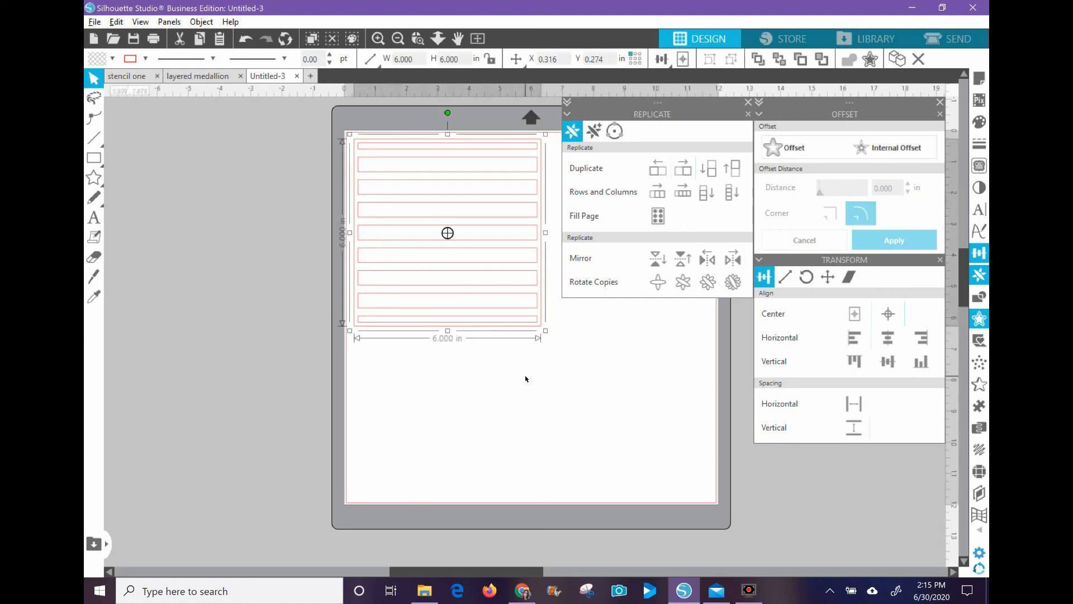